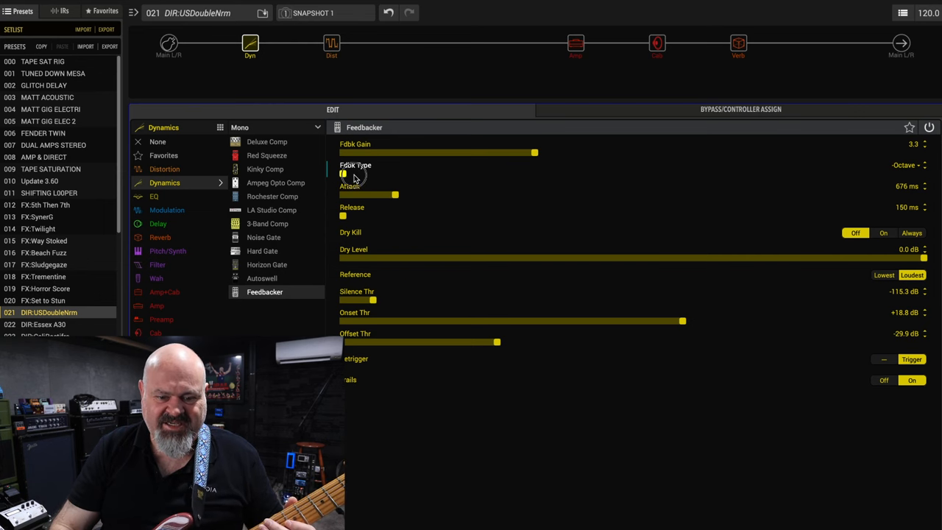
Step the Feedbacker's feedback type from -Octave through Unison, +Octave and Oct+5th to +2 Octaves.
drag(342, 173, 397, 172)
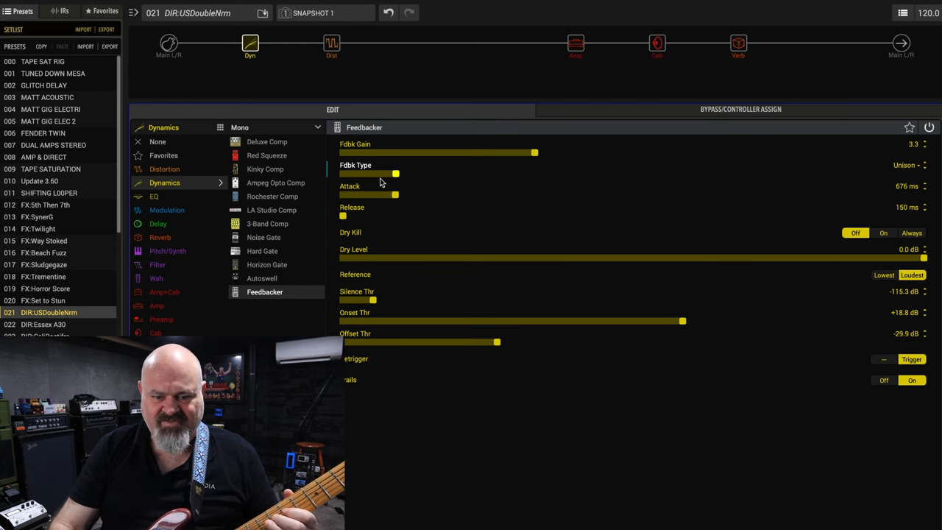
drag(396, 172, 449, 173)
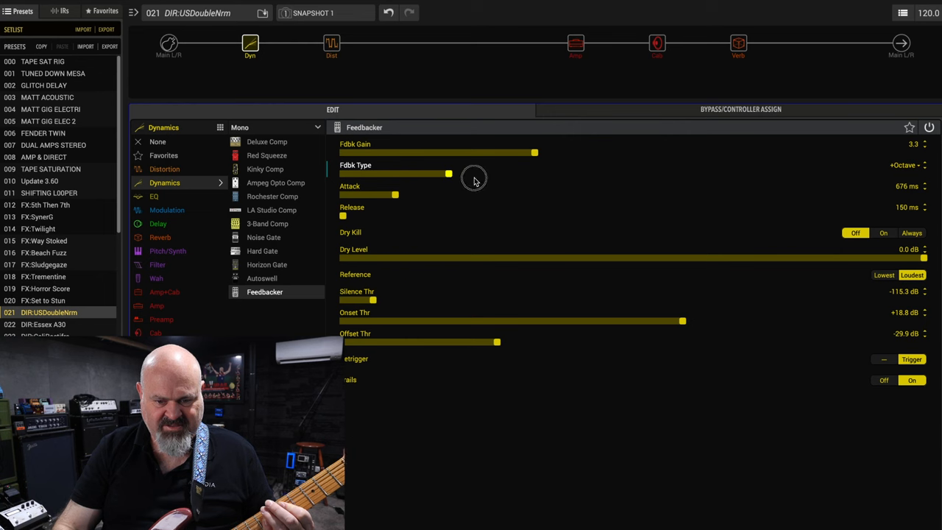
drag(449, 174, 501, 173)
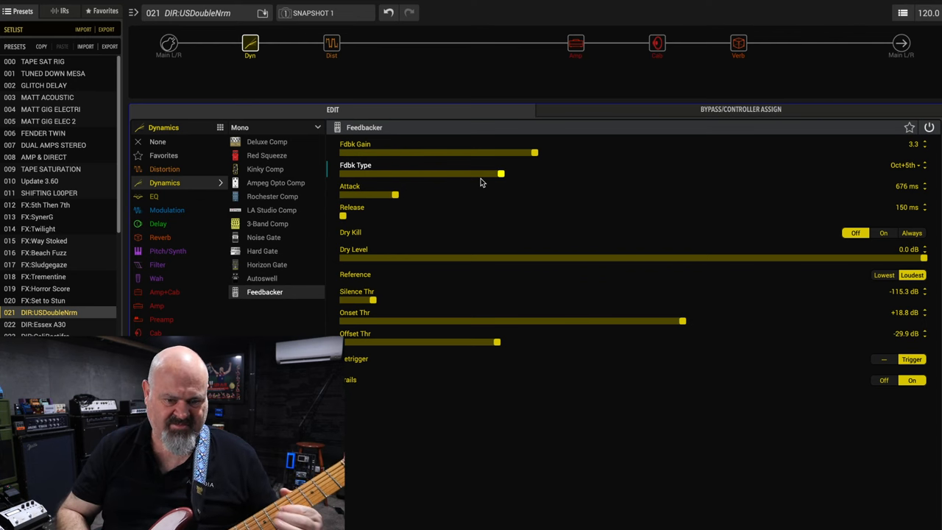
mouse_move(498, 182)
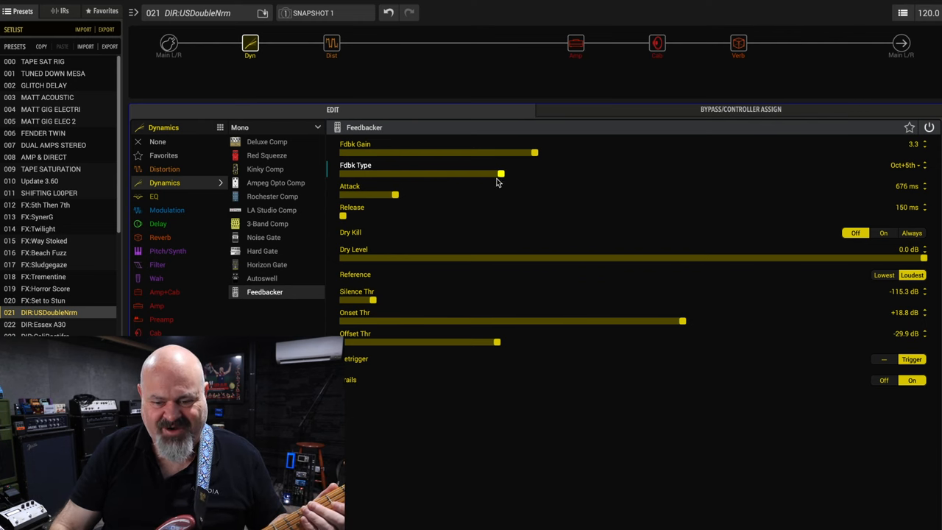
mouse_move(523, 178)
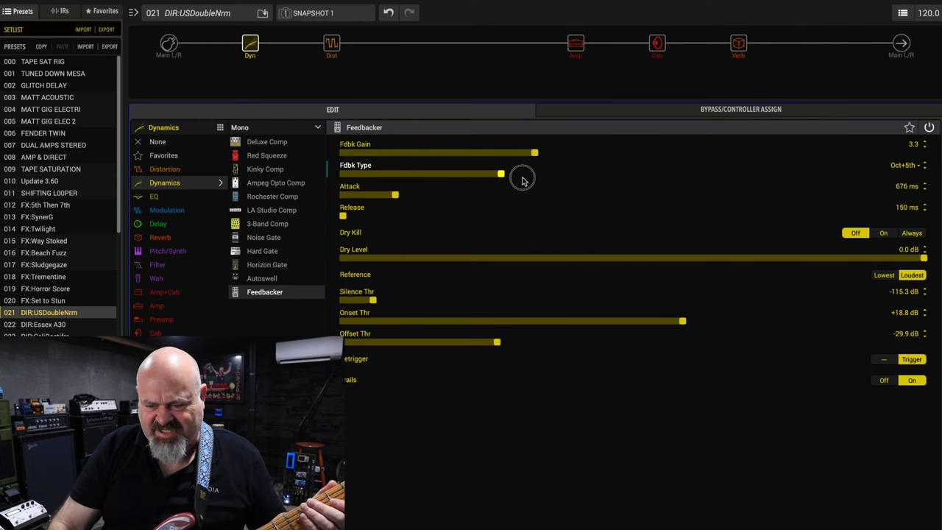
drag(501, 173, 553, 173)
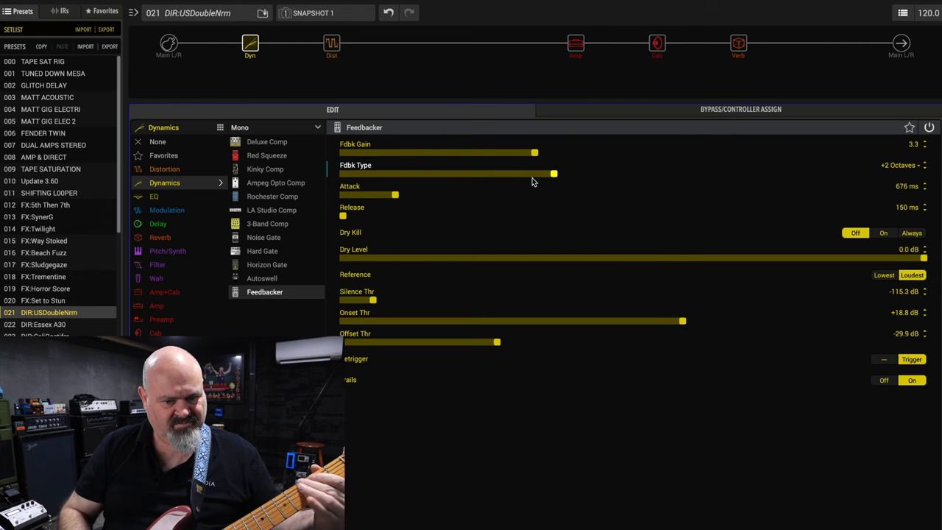
mouse_move(544, 153)
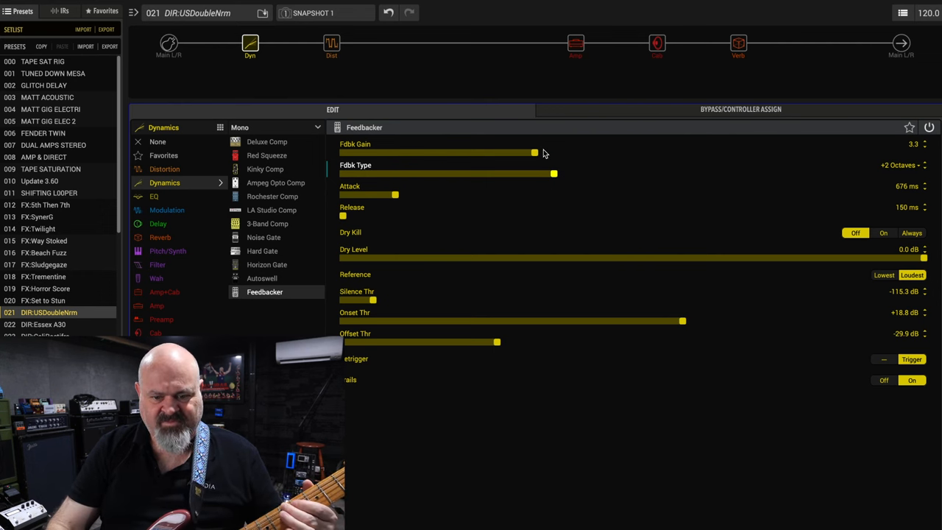
Drop the Feedbacker gain to 1.4, then bring it back to 3.3.
drag(534, 153, 423, 153)
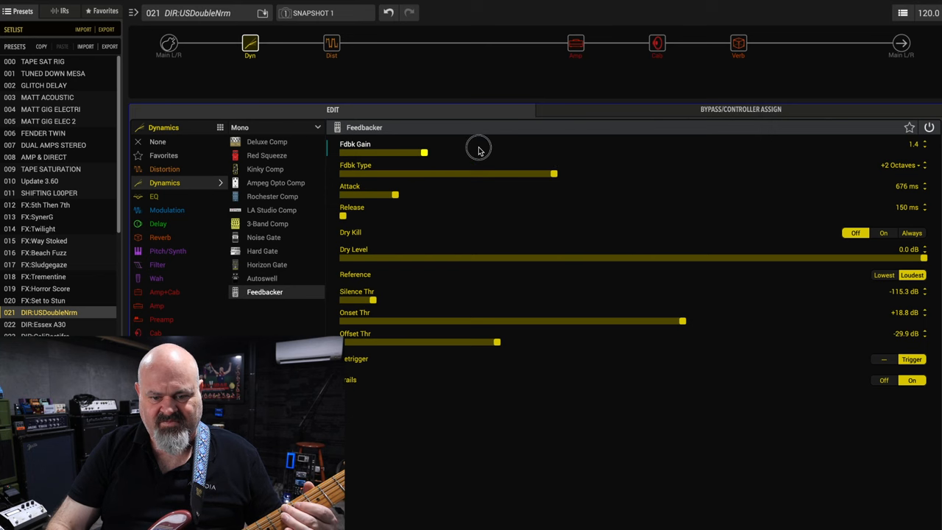
drag(424, 152, 448, 153)
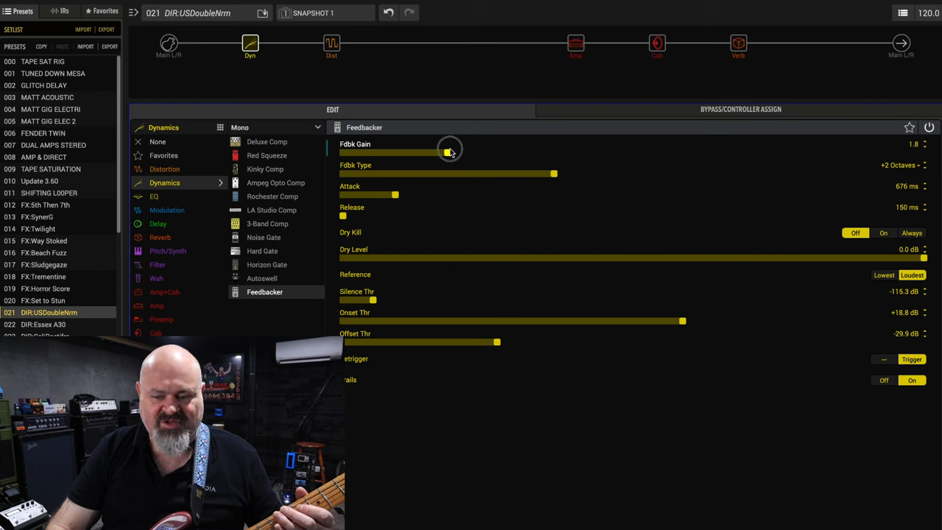
drag(447, 152, 463, 152)
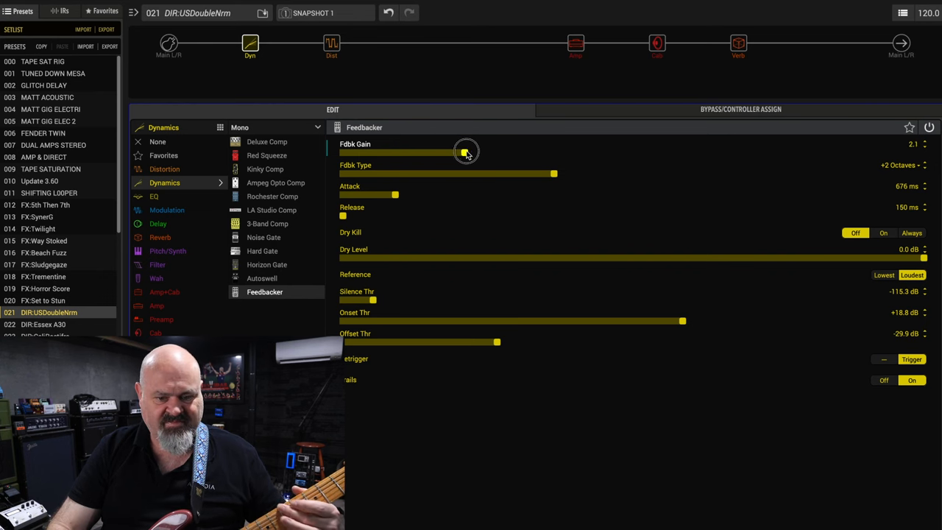
drag(463, 153, 662, 153)
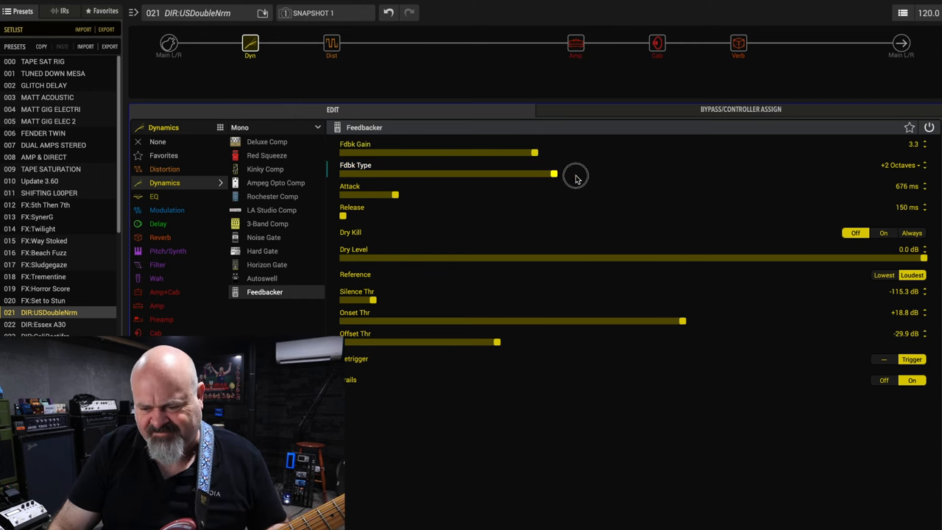
Advance the feedback type through 2 Oct+3rd, 2 Oct+5th and 2 Oct+7th to Mid to Low.
drag(553, 173, 607, 173)
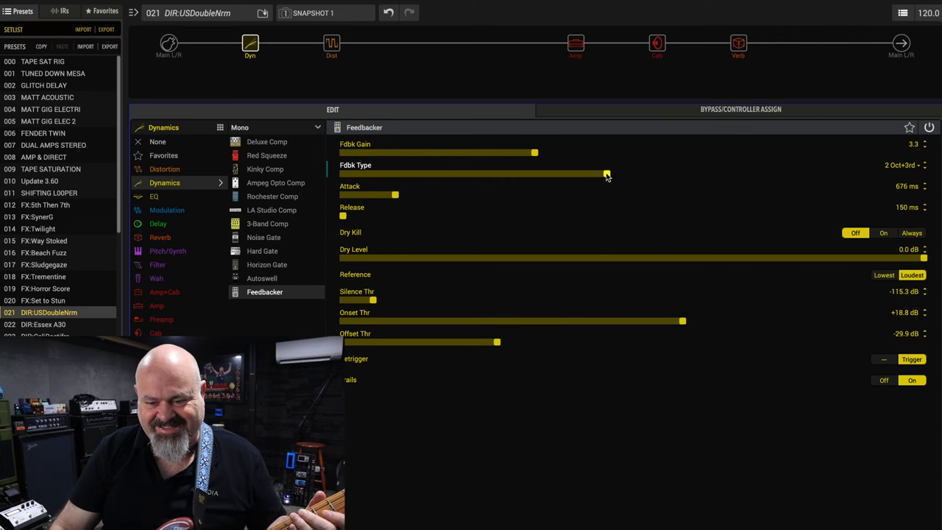
drag(605, 173, 658, 173)
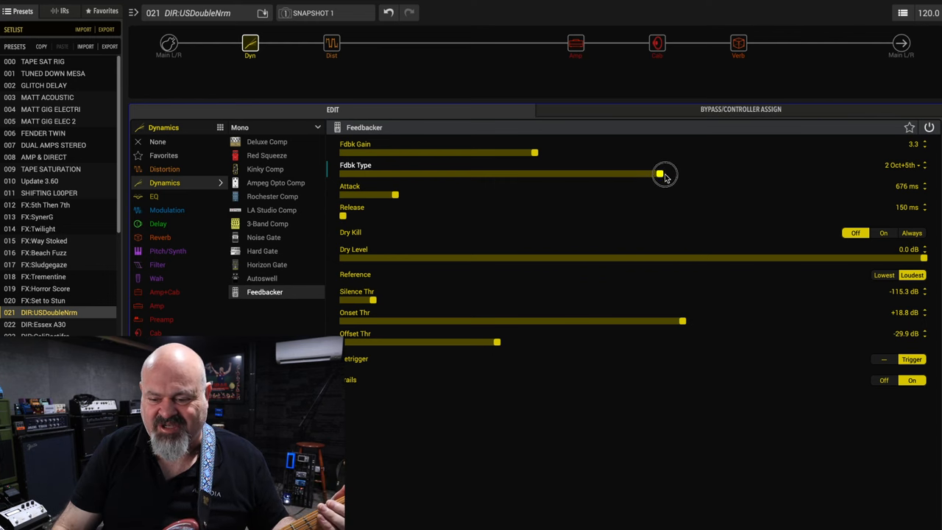
drag(658, 172, 710, 173)
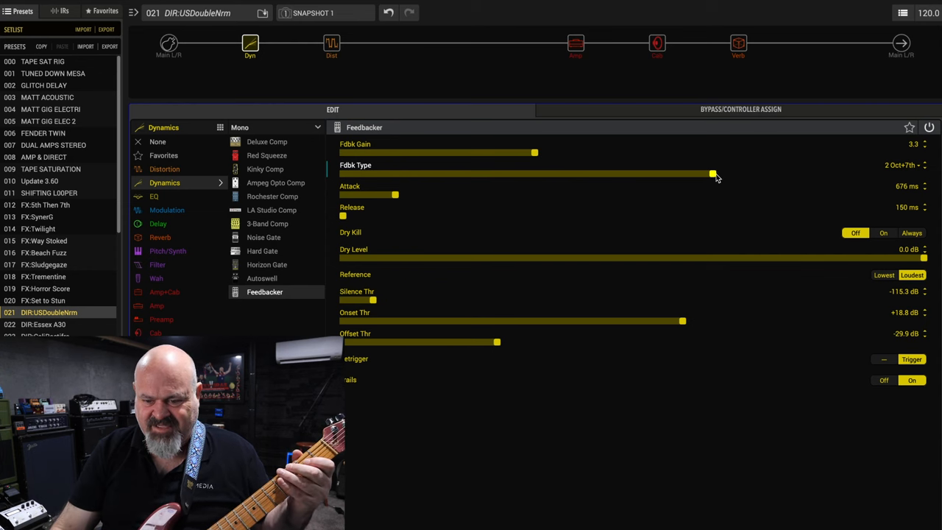
drag(712, 173, 765, 174)
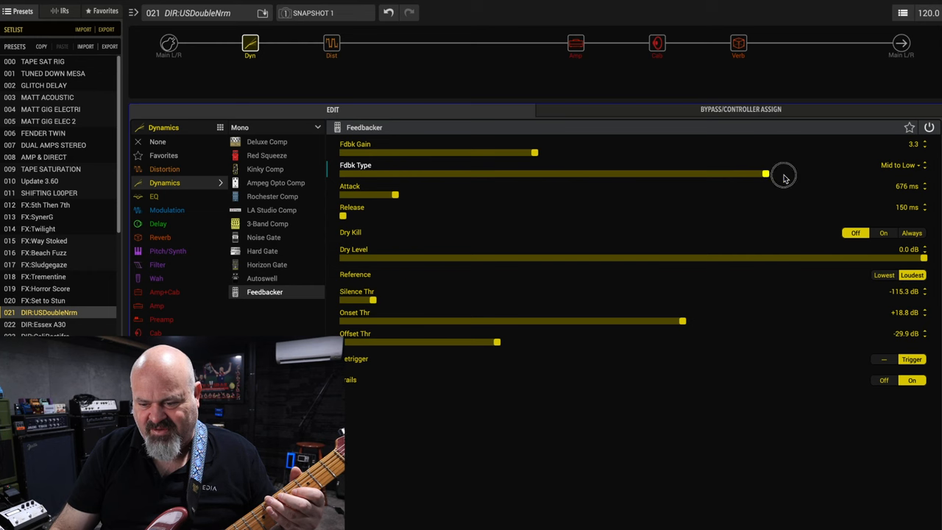
Move the feedback type past High to Low and Rndm Trigger to Rndm Onset.
drag(765, 174, 818, 174)
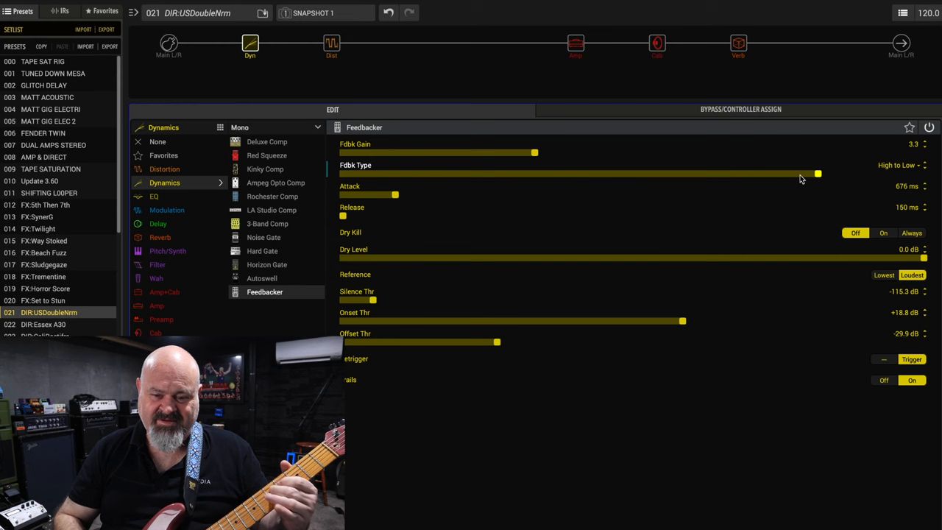
mouse_move(789, 164)
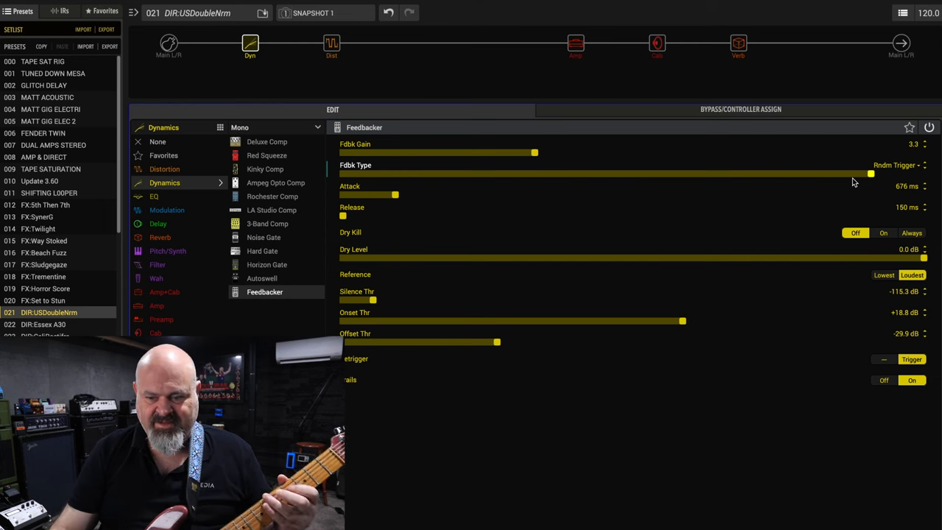
drag(870, 174, 924, 175)
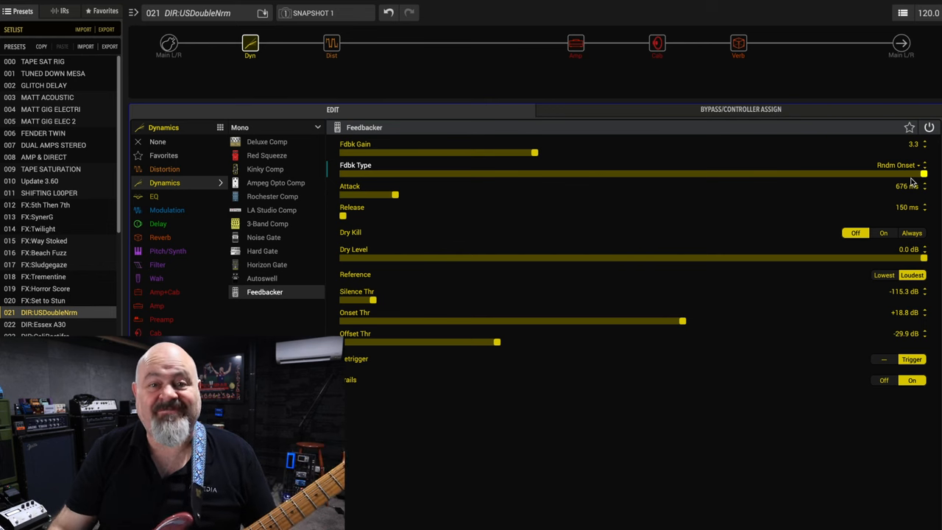
mouse_move(697, 261)
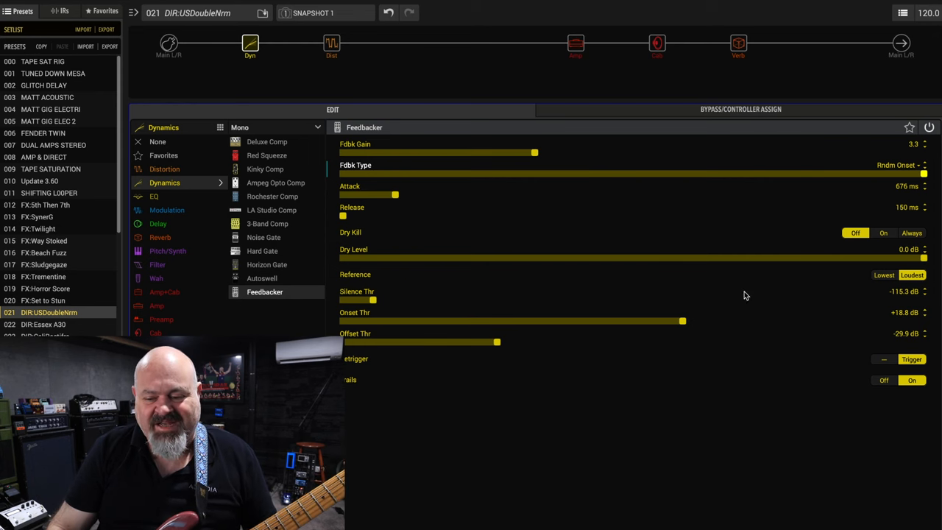
mouse_move(808, 273)
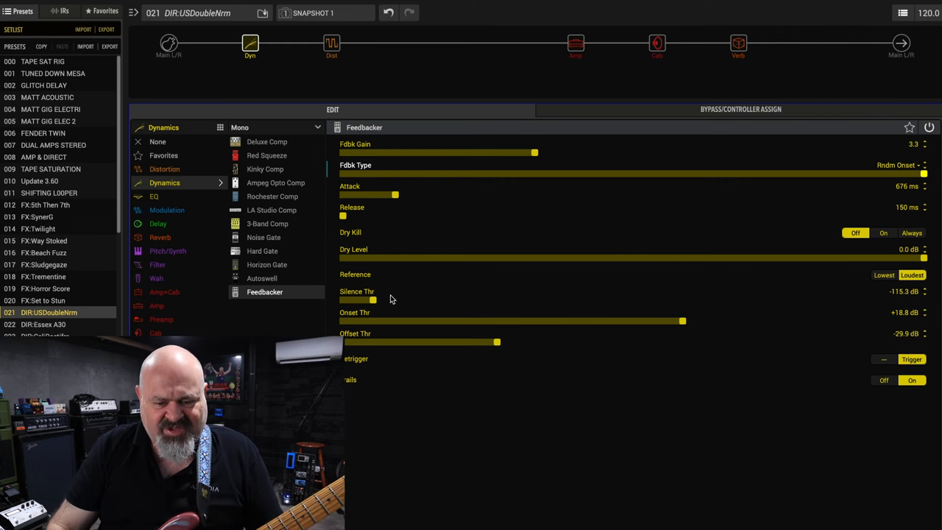
mouse_move(384, 310)
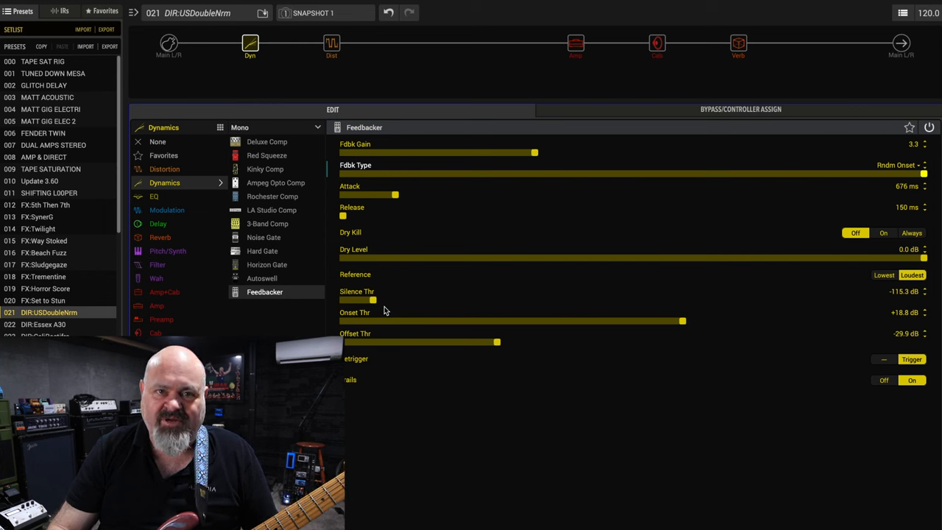
mouse_move(740, 447)
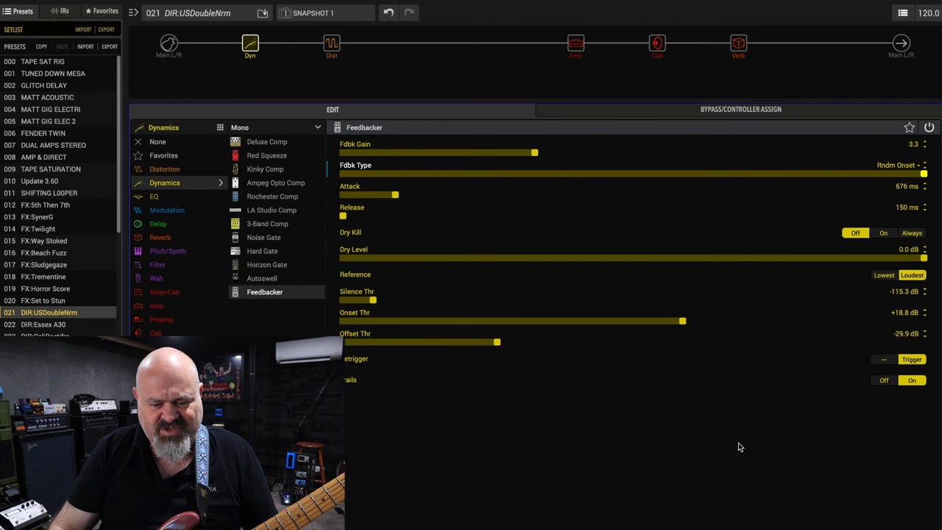
mouse_move(630, 354)
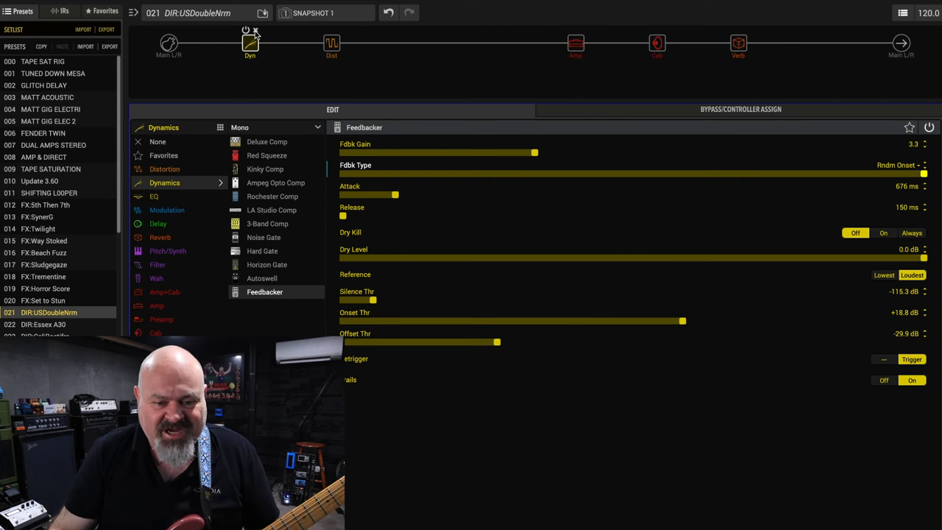
Open the Prize Drive distortion block's parameters in the Edit panel.
click(157, 141)
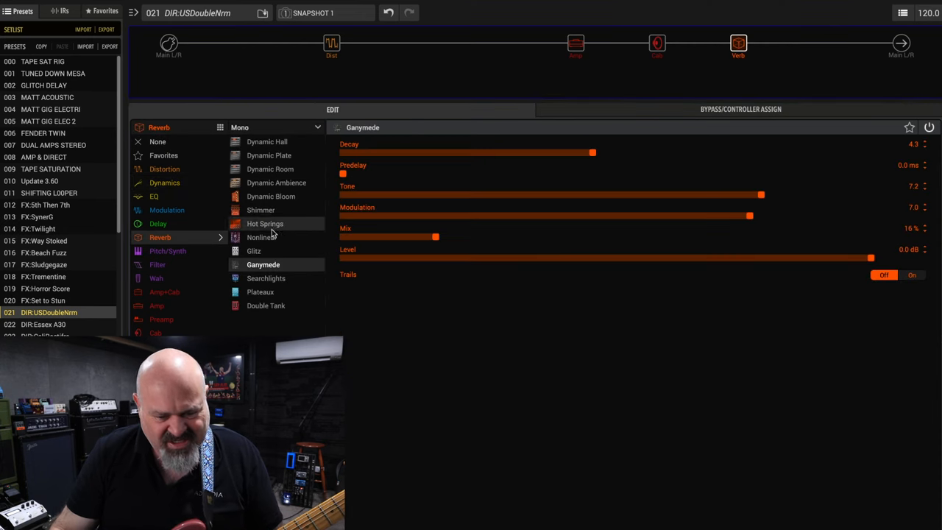
click(328, 43)
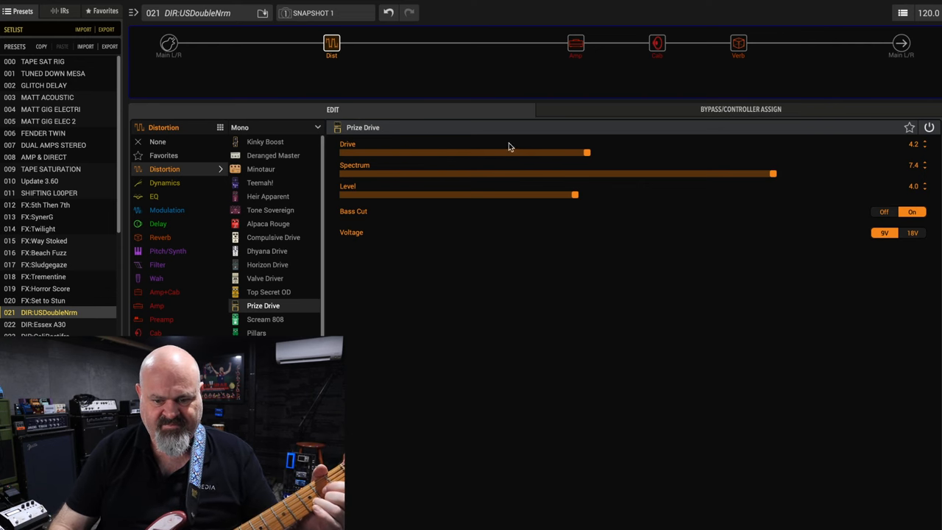
Sweep the Prize Drive's Drive fully up and down, raise Level to 7.0, settle Drive near 4.4.
drag(586, 152, 849, 152)
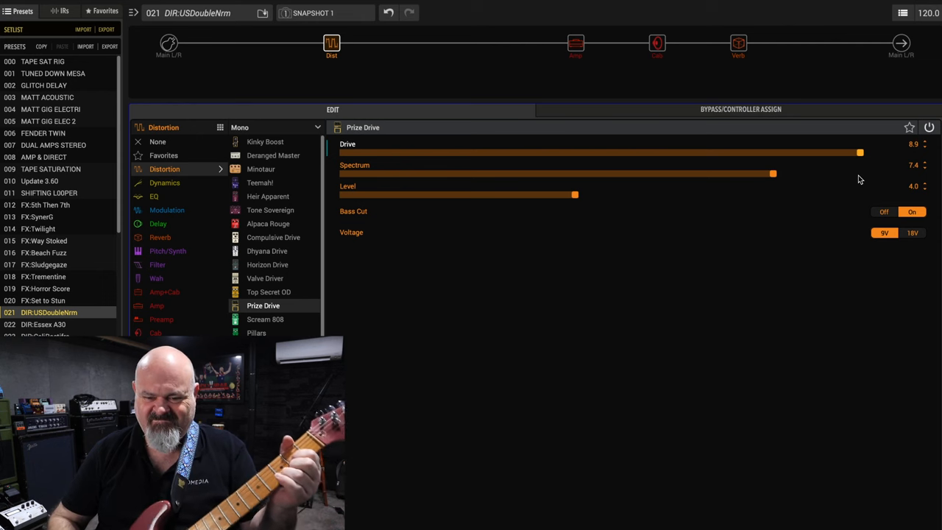
drag(860, 152, 342, 153)
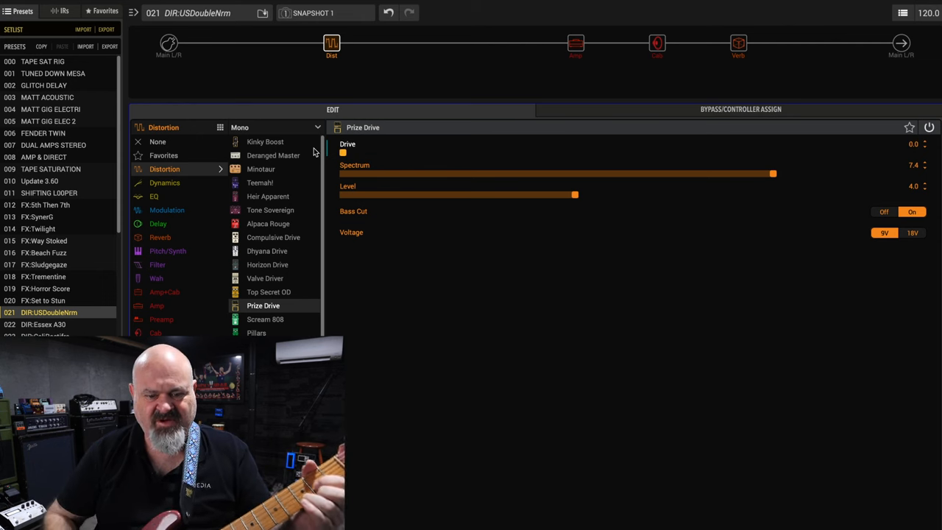
mouse_move(644, 204)
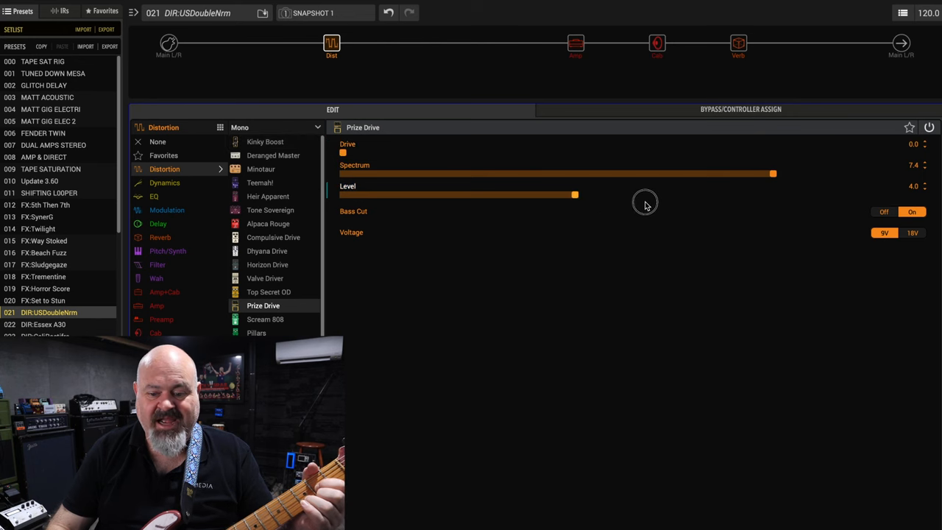
drag(575, 194, 749, 194)
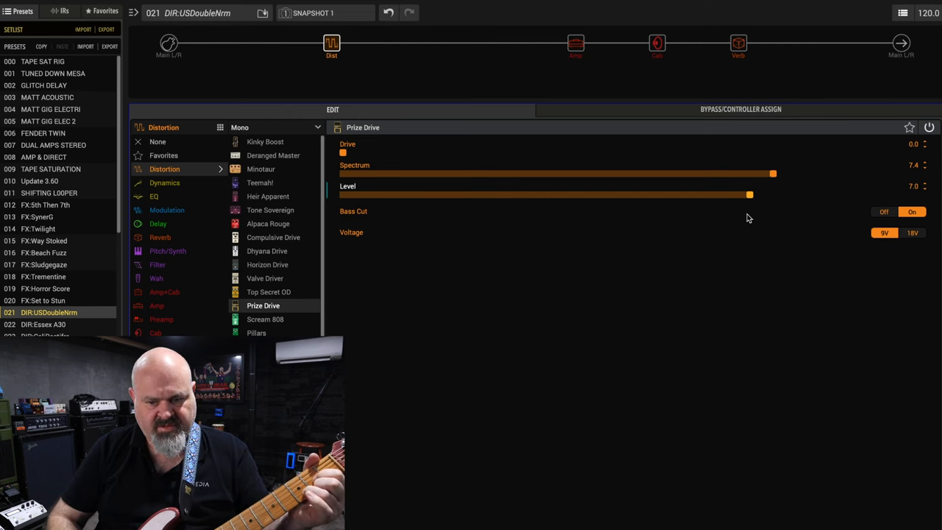
drag(342, 153, 581, 153)
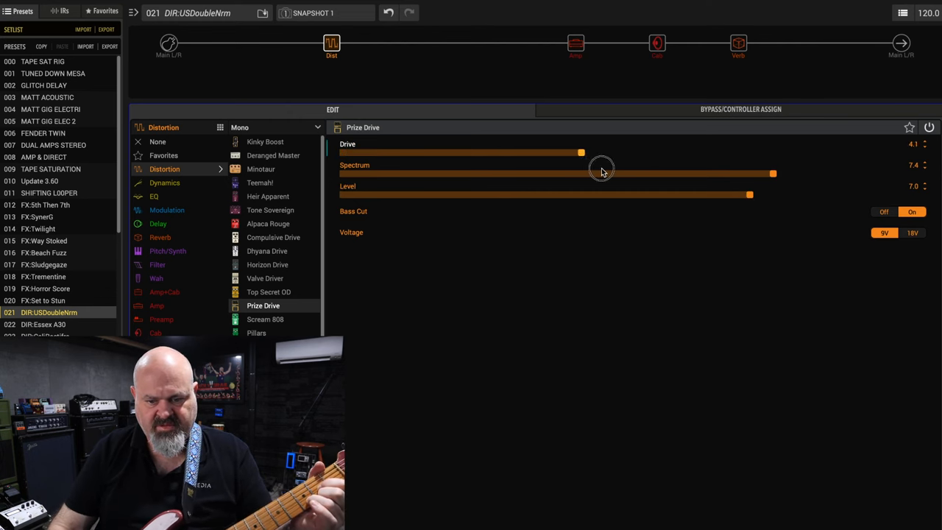
drag(581, 152, 599, 152)
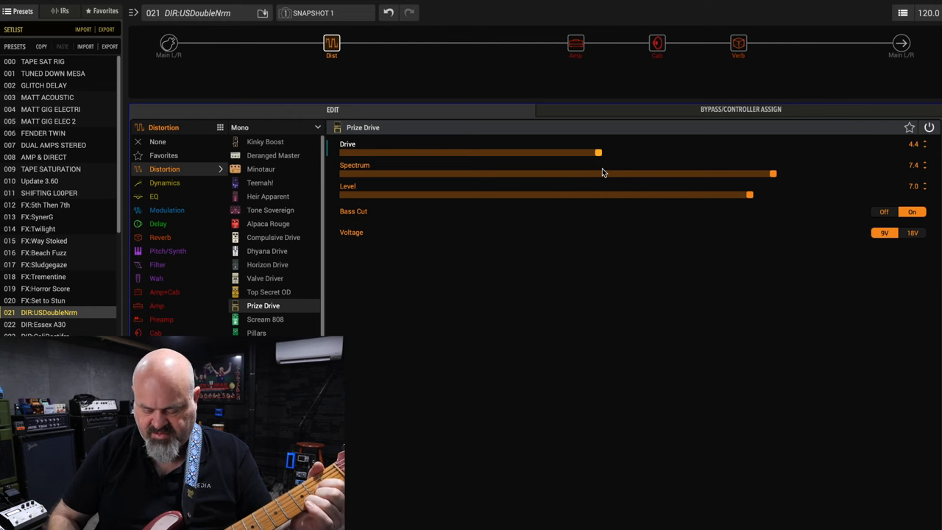
Sweep Spectrum down and up to 9.1, then take Level down to 1.7 and up to 5.9.
drag(772, 173, 400, 173)
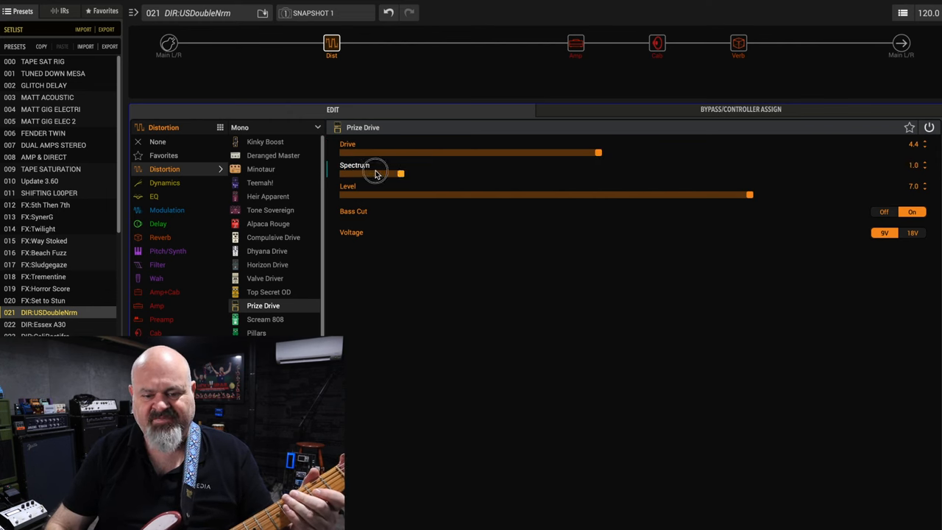
drag(401, 173, 340, 173)
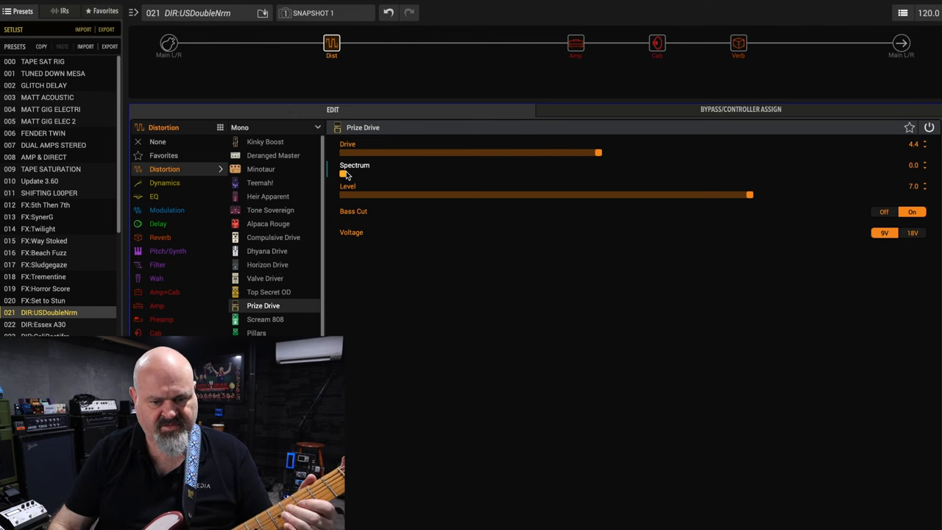
drag(342, 172, 871, 173)
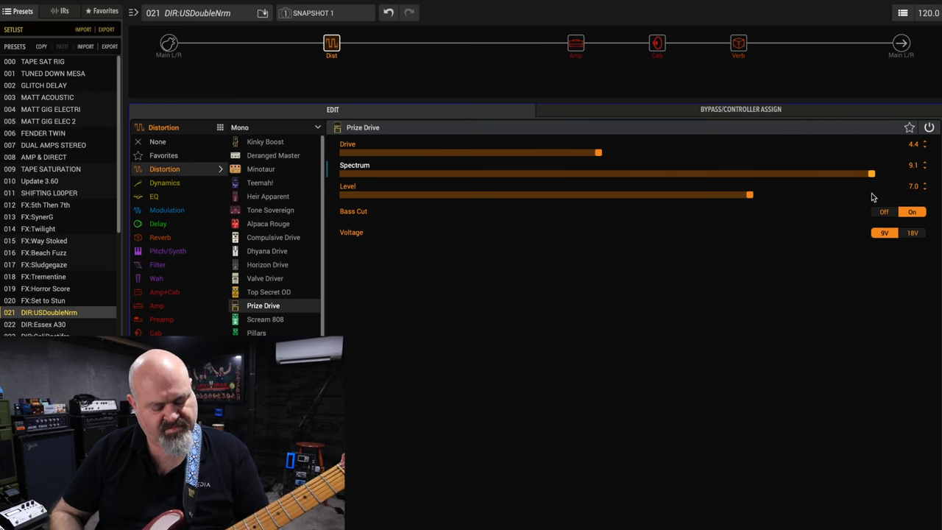
mouse_move(836, 182)
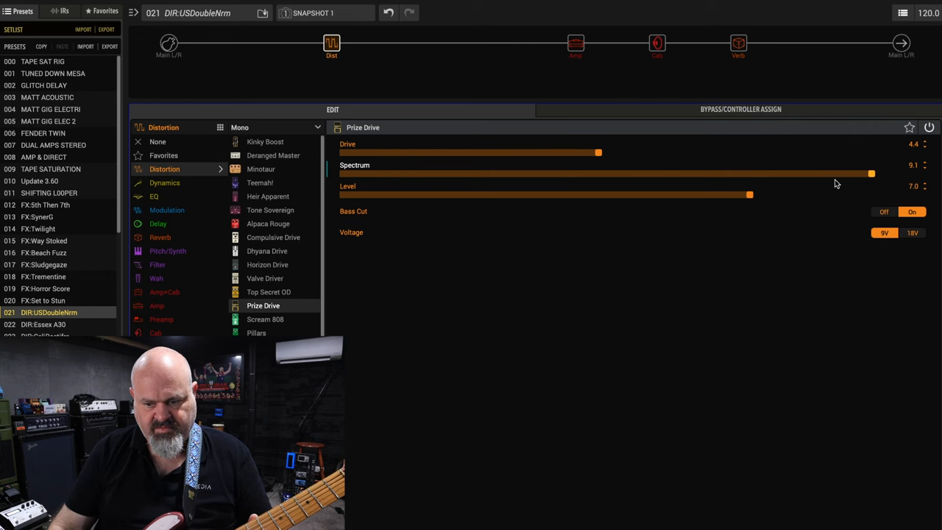
drag(749, 195, 534, 194)
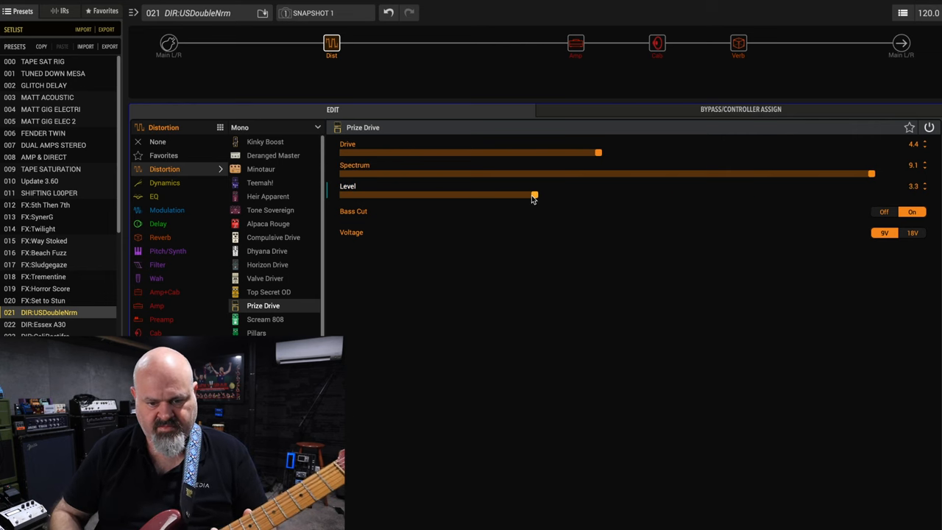
drag(534, 195, 441, 195)
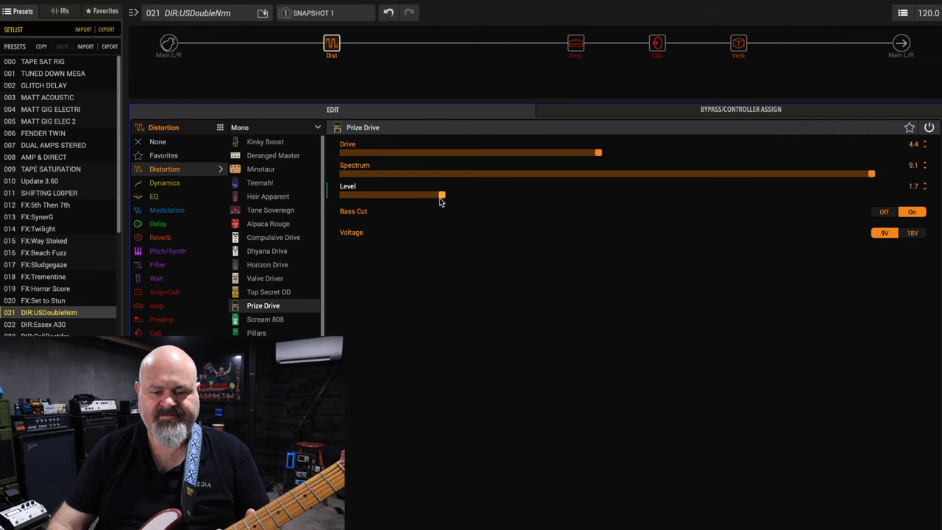
drag(441, 194, 575, 194)
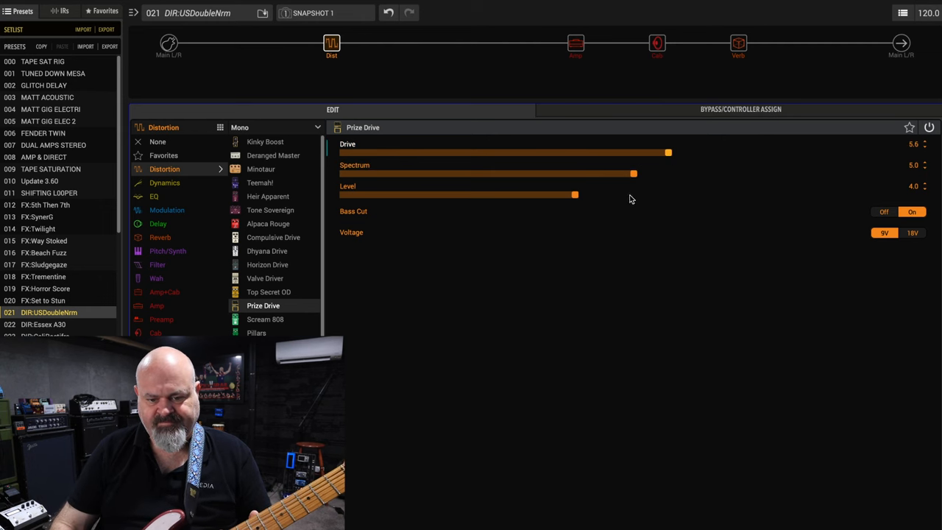
drag(574, 194, 685, 194)
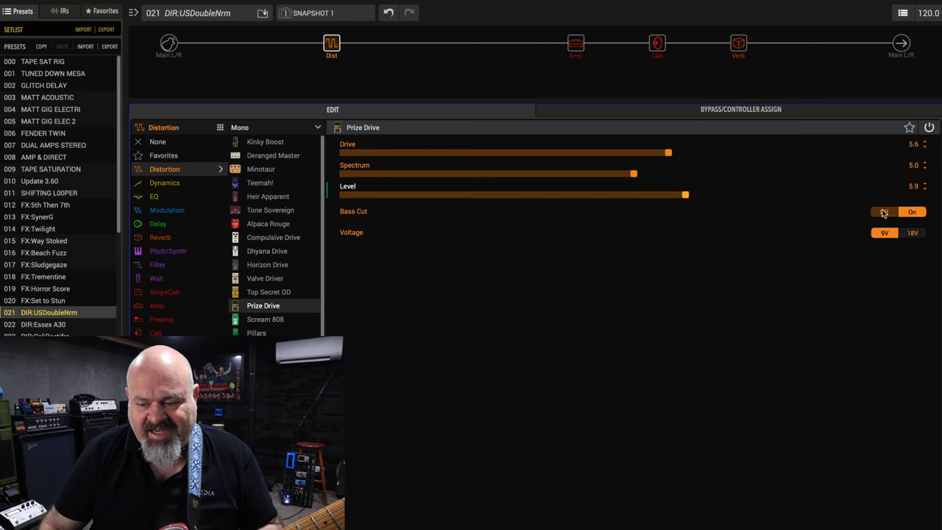
Toggle the Prize Drive's Bass Cut on and off, leaving it Off.
click(880, 212)
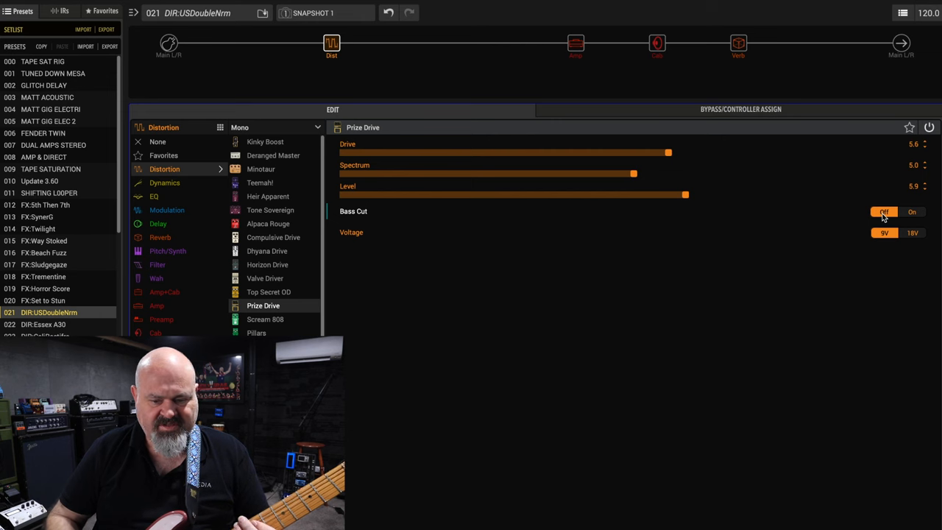
click(912, 212)
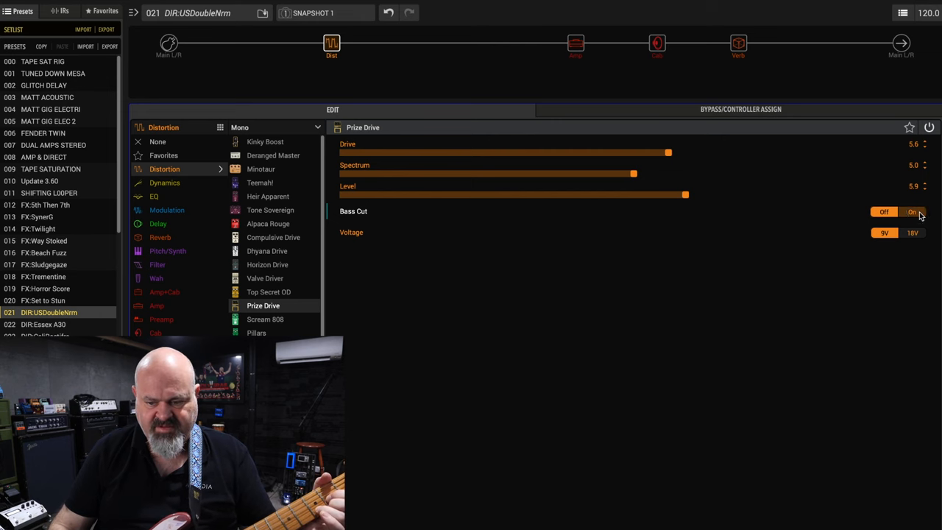
click(911, 212)
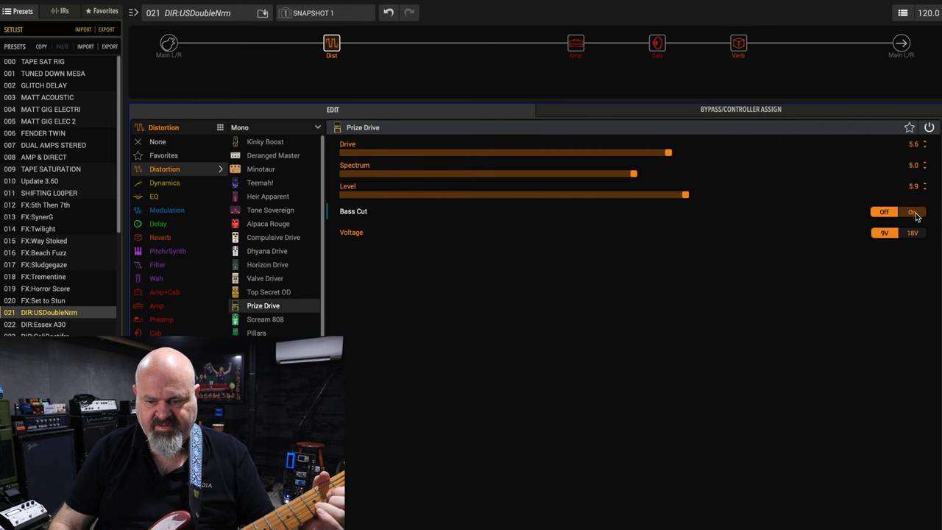
click(916, 212)
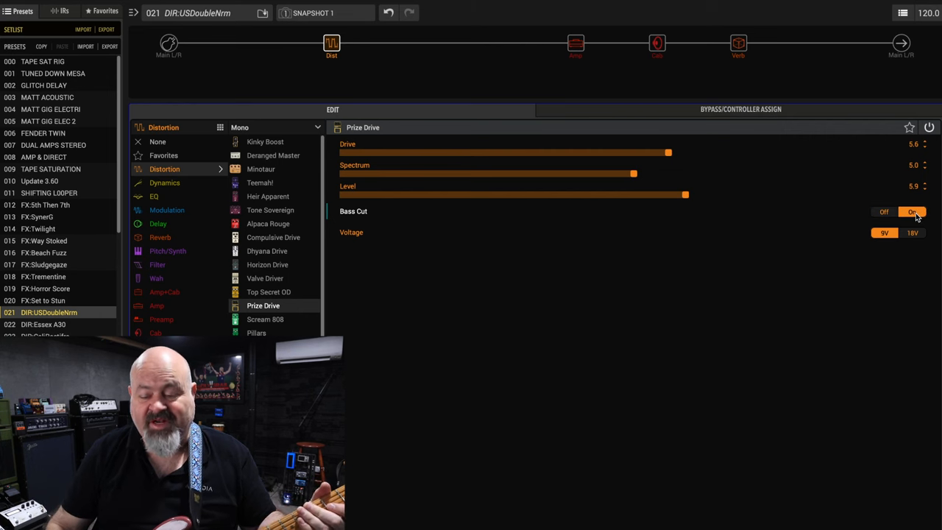
click(883, 212)
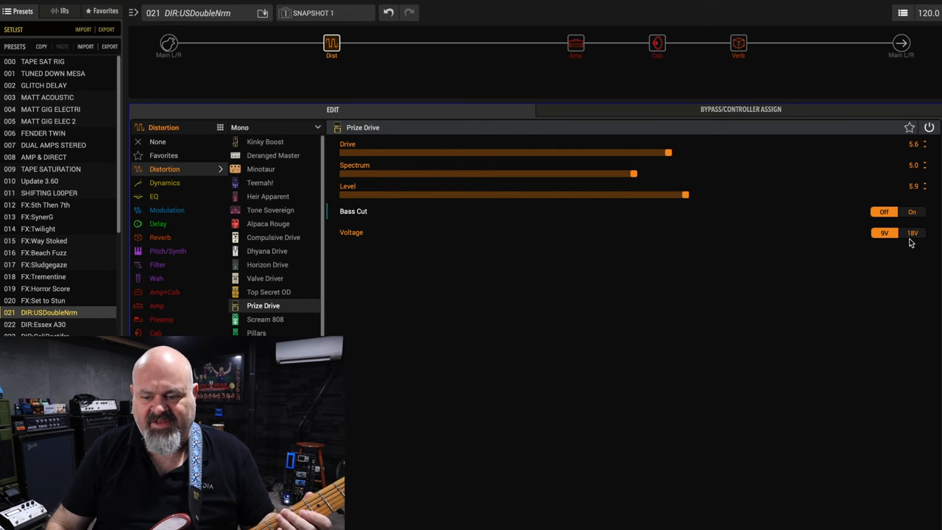
Switch the pedal voltage between 18V and 9V, ending at 18V.
click(912, 232)
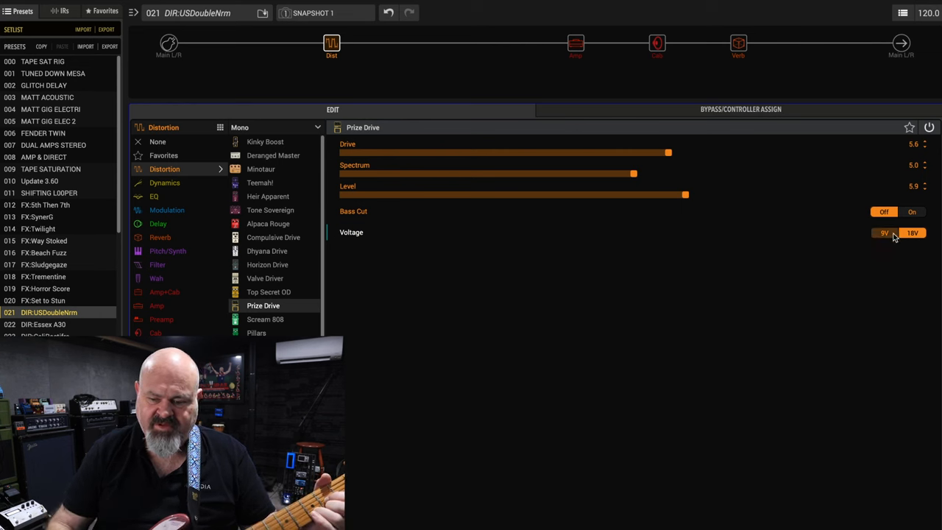
click(882, 233)
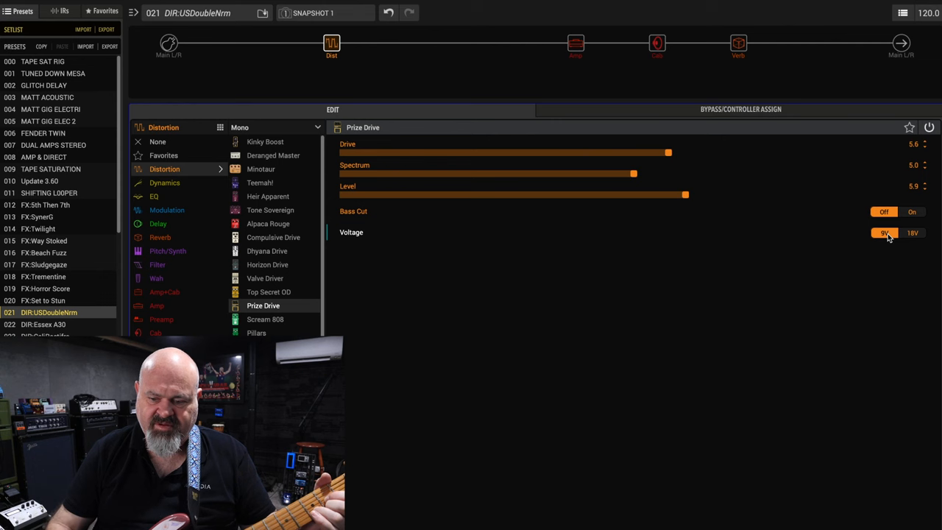
click(914, 233)
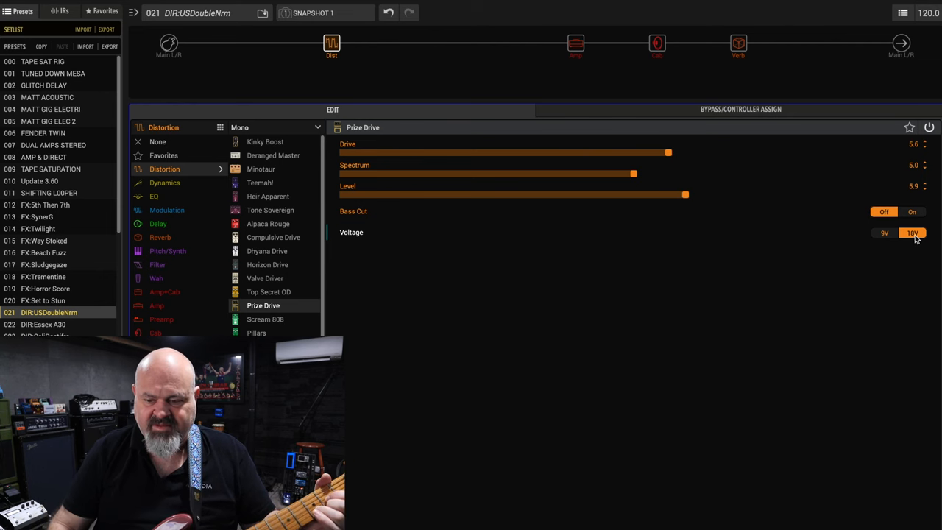
click(883, 232)
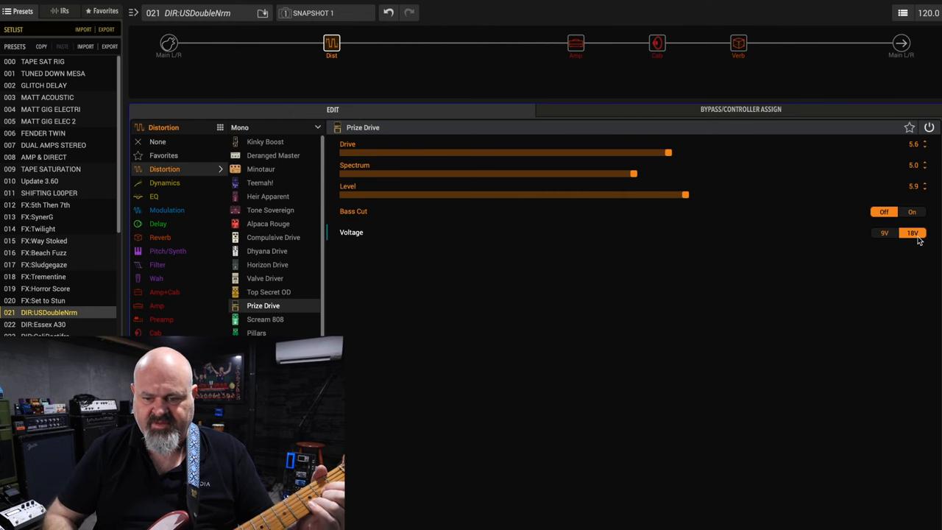
mouse_move(329, 44)
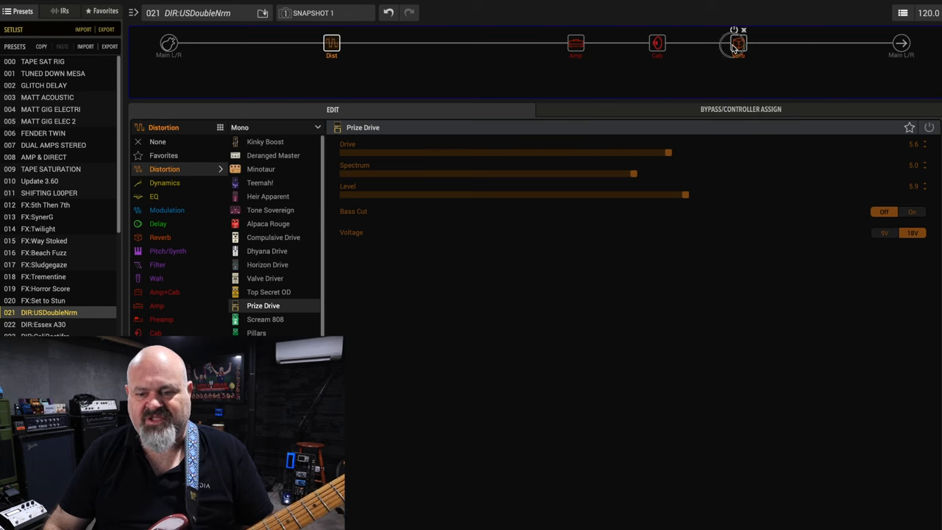
Open the reverb block and change its model from Ganymede to Dynamic Bloom.
click(736, 43)
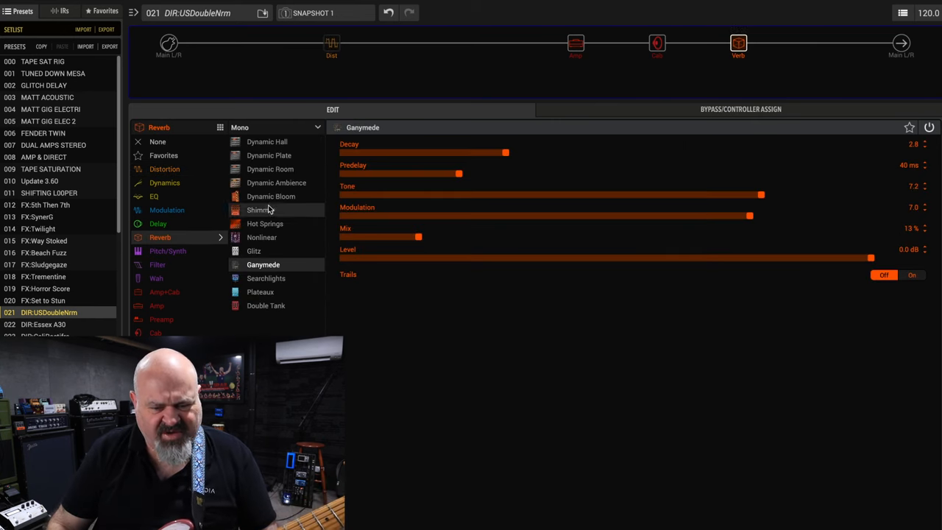
click(271, 196)
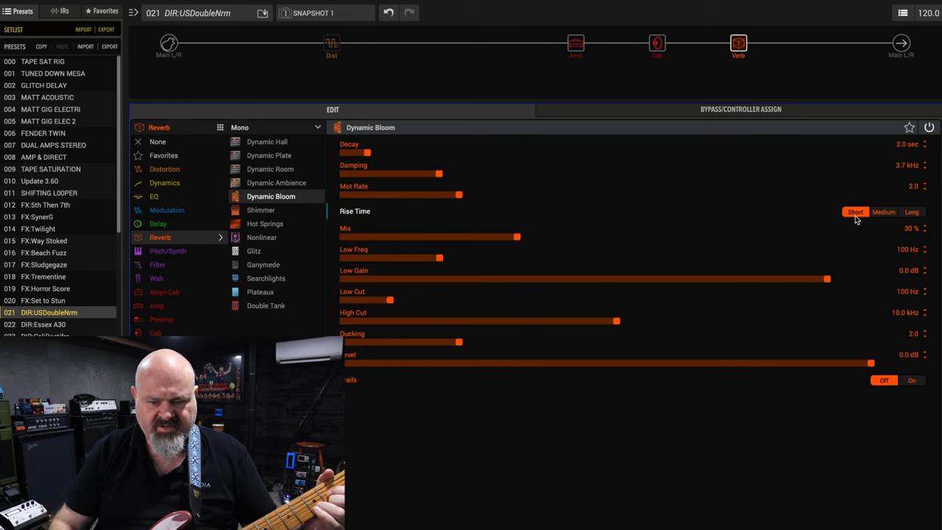
Set Dynamic Bloom rise time to Long, sweep decay to settle at 9.5 sec, ducking 5.5.
click(883, 212)
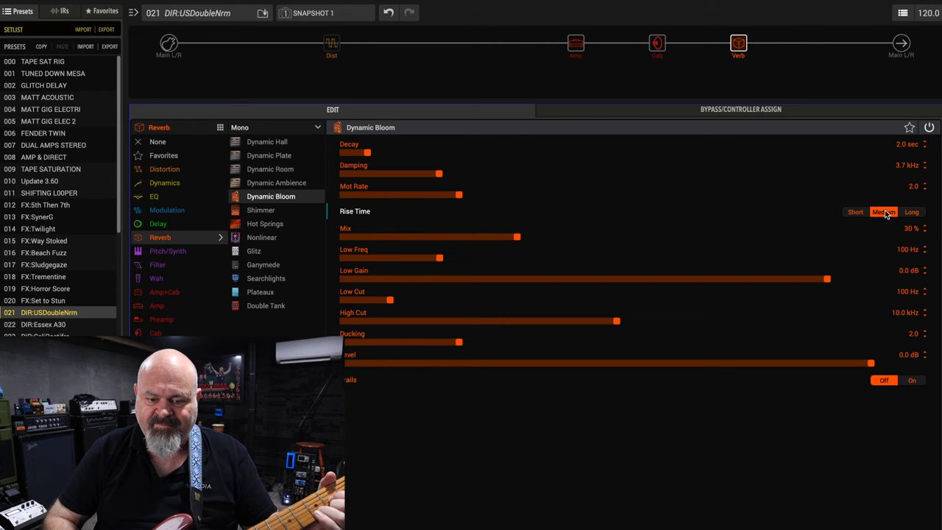
click(912, 212)
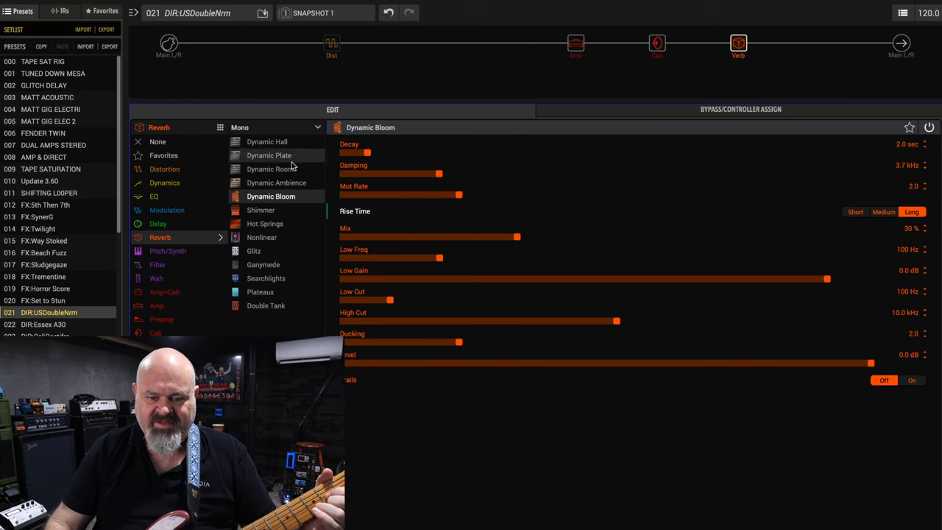
drag(367, 152, 587, 152)
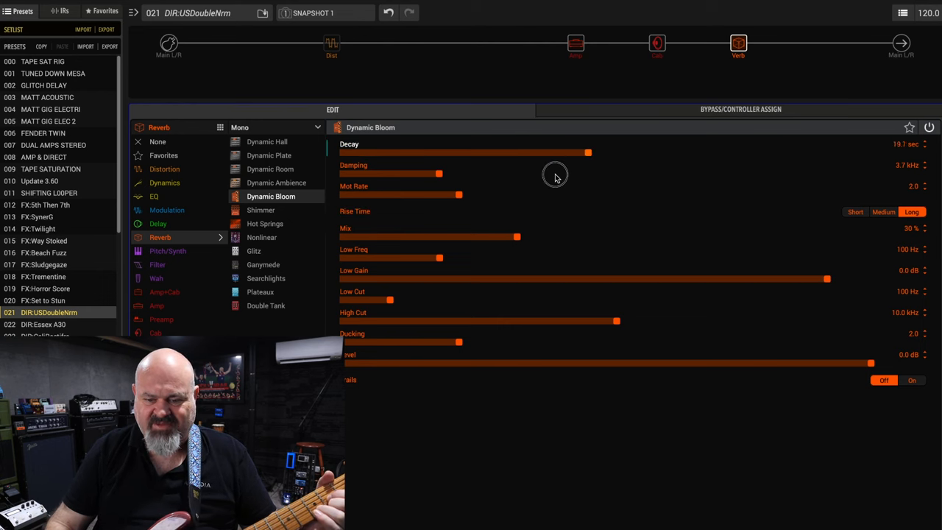
drag(586, 153, 923, 152)
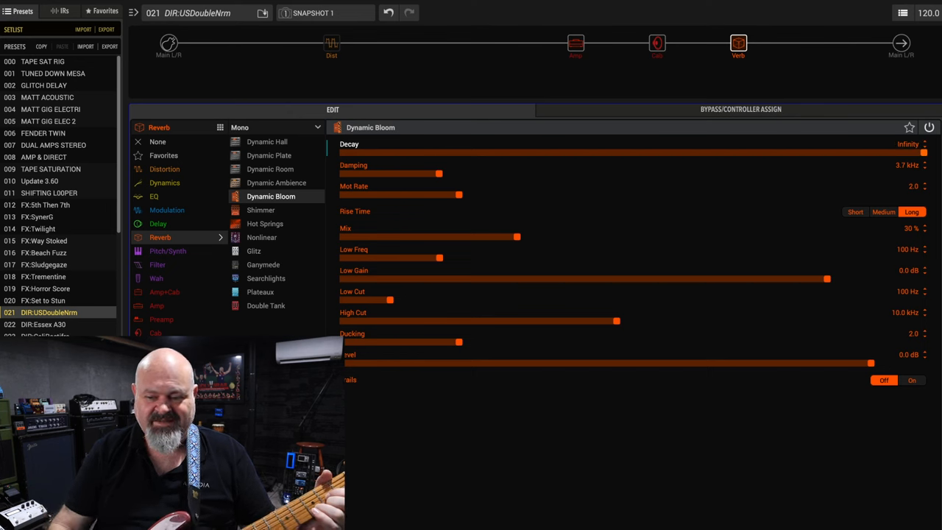
drag(923, 153, 522, 152)
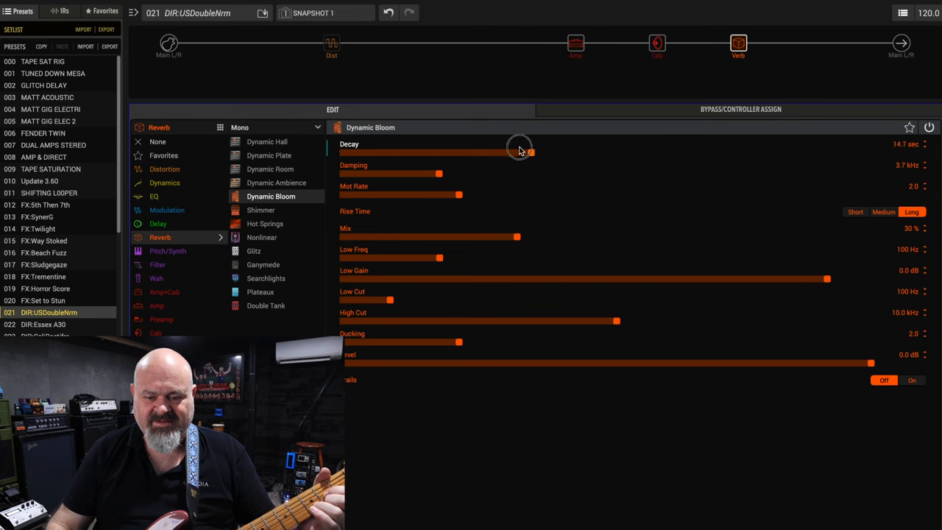
drag(523, 152, 463, 152)
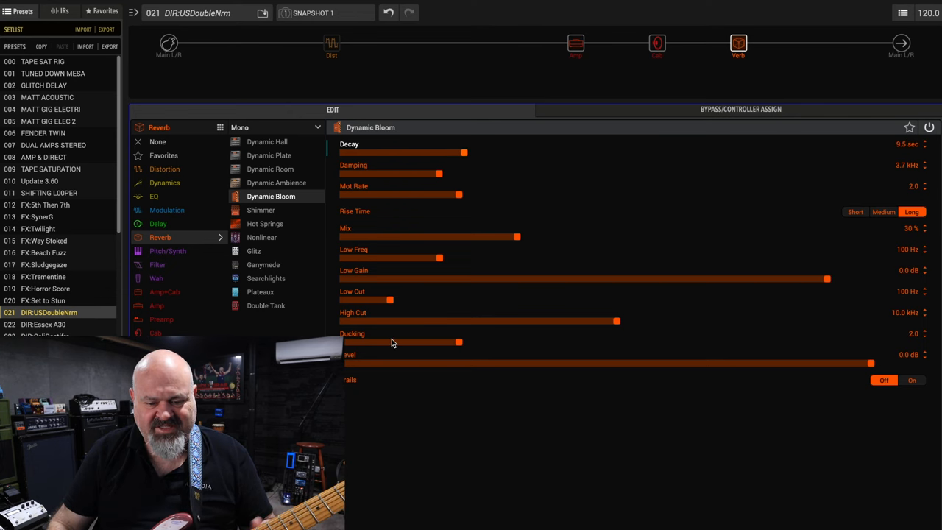
drag(460, 342, 662, 342)
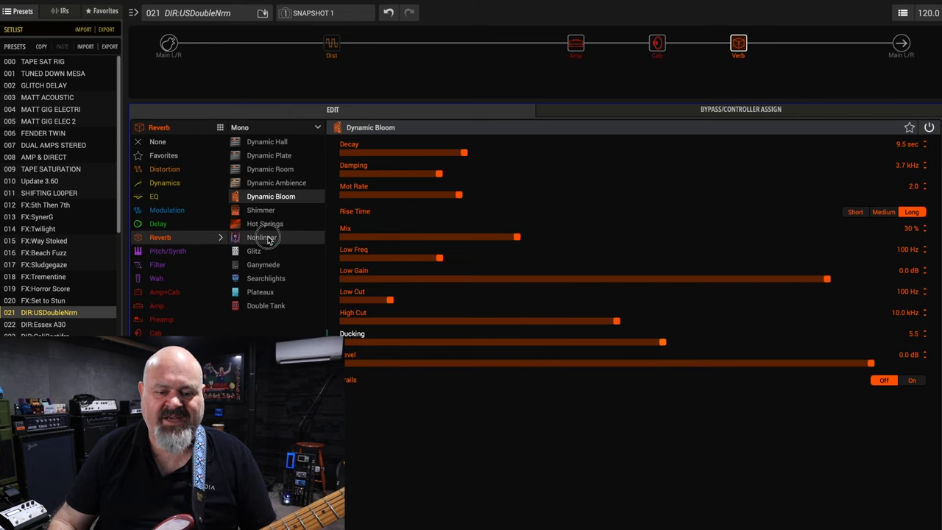
Select the Nonlinear reverb, shorten its decay to 134 ms, then lengthen it to 720 ms.
click(261, 237)
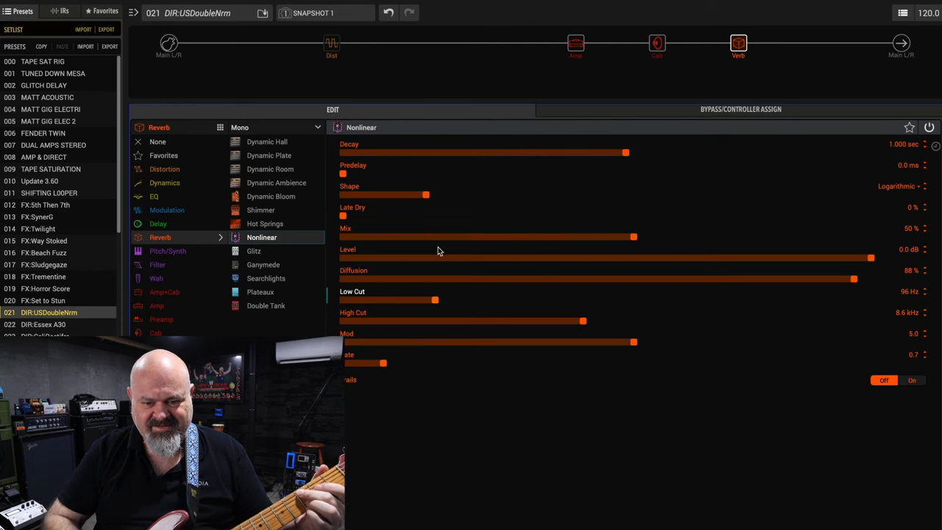
drag(626, 152, 390, 152)
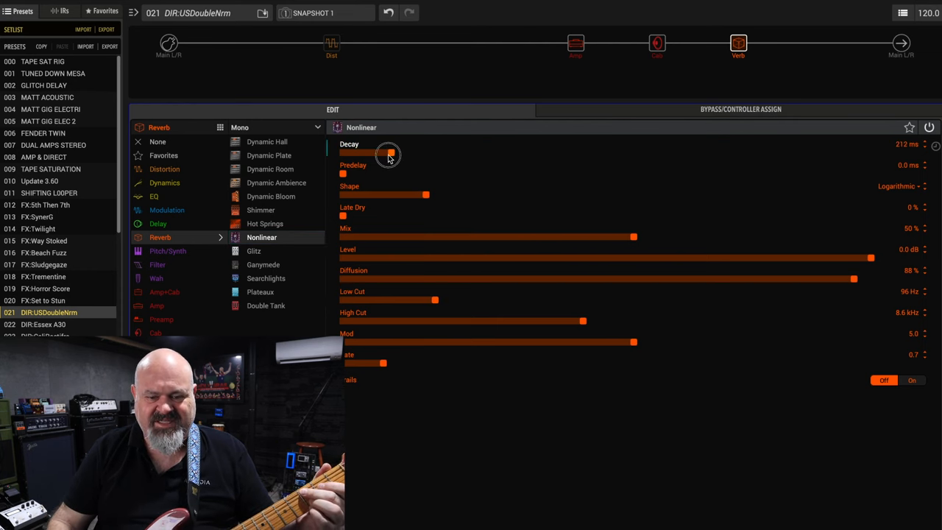
drag(390, 153, 367, 153)
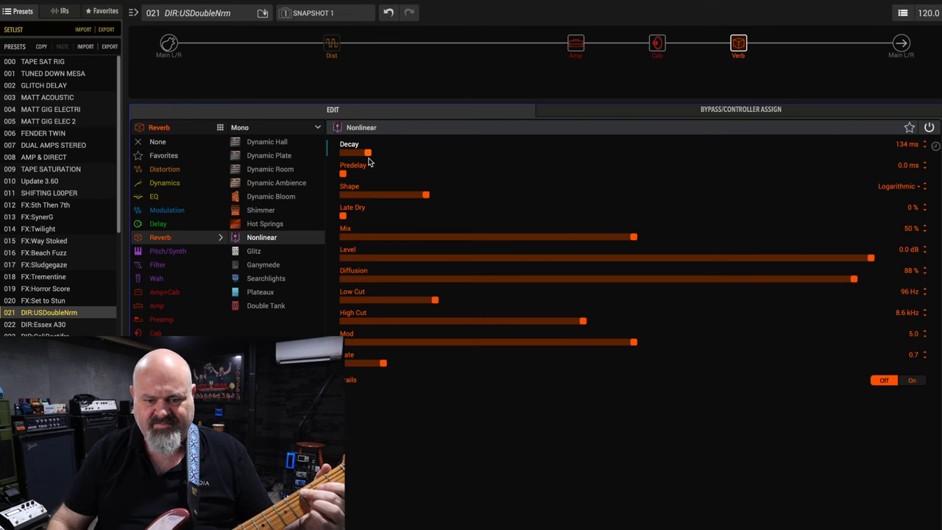
drag(367, 153, 543, 153)
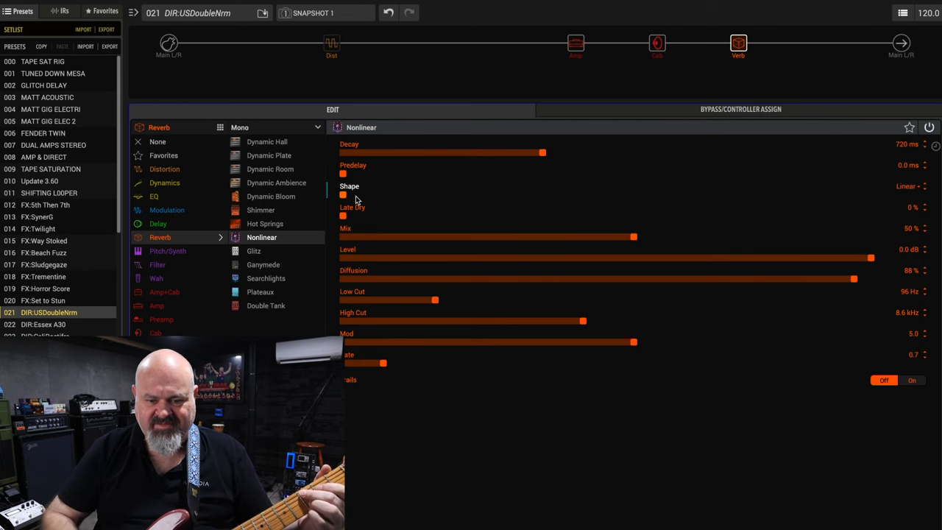
Set Nonlinear shape to Triangle via Logarithmic and Gauss, Mod and Rate to 0.0, decay 250 ms.
drag(343, 194, 426, 195)
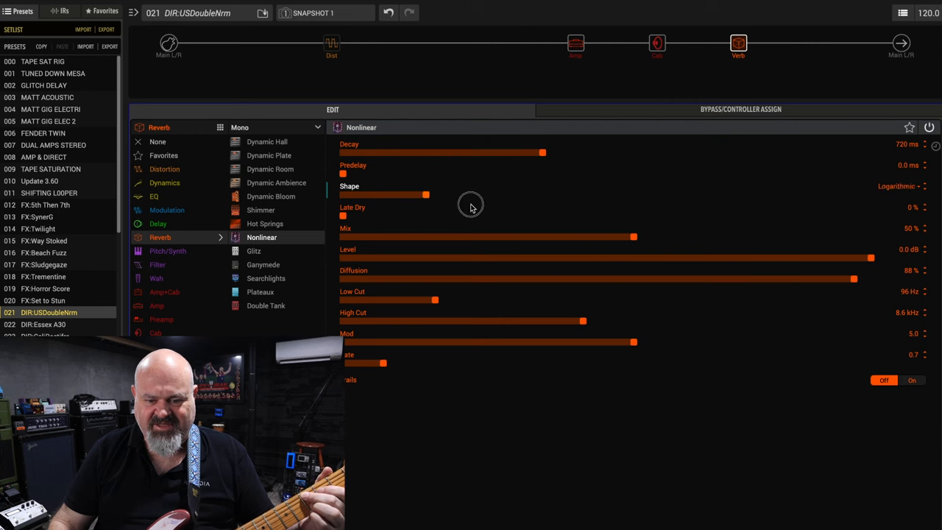
drag(426, 194, 510, 195)
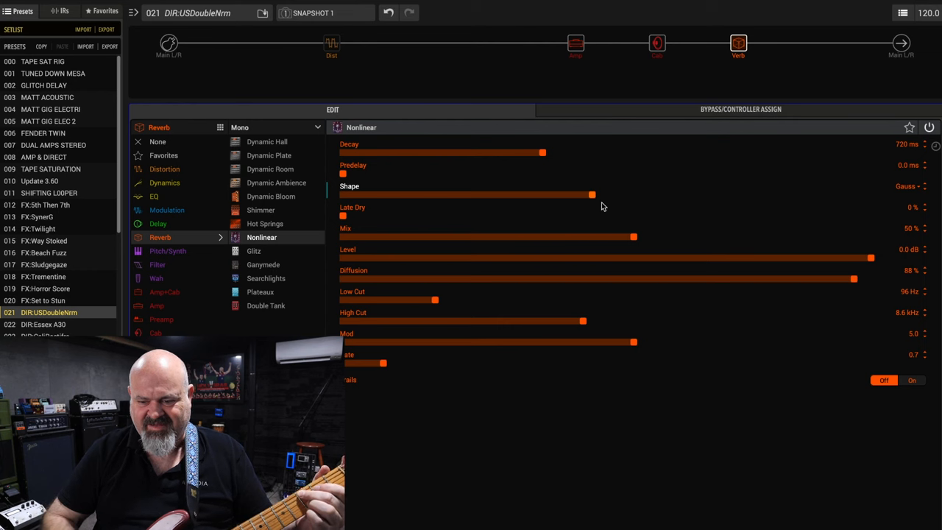
drag(593, 194, 758, 194)
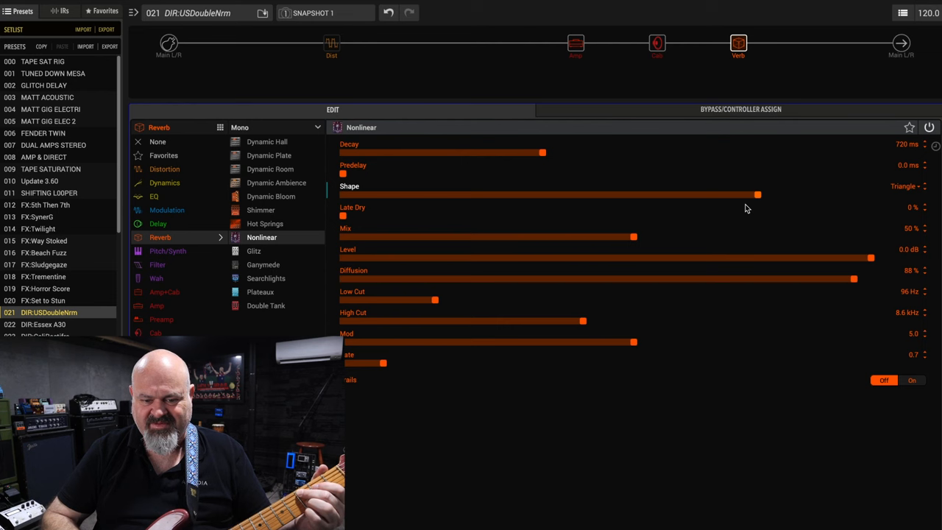
mouse_move(531, 232)
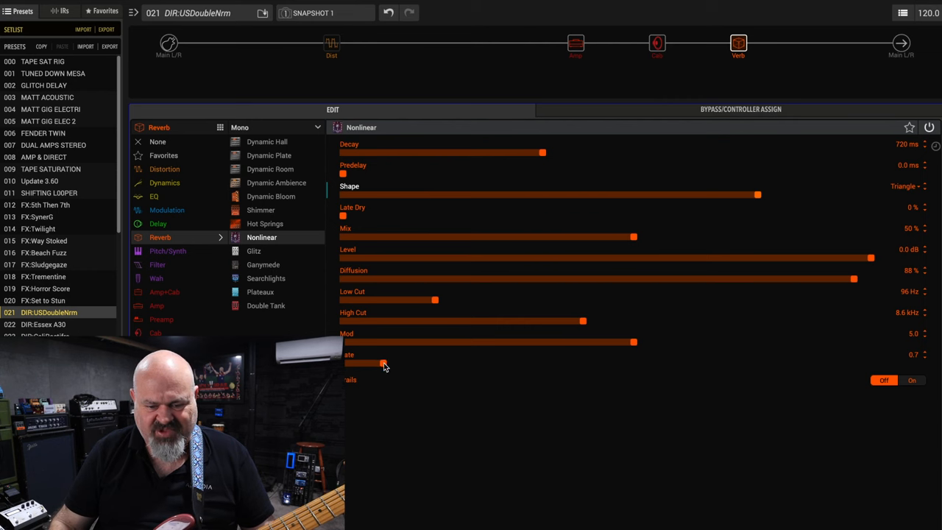
drag(383, 364, 813, 363)
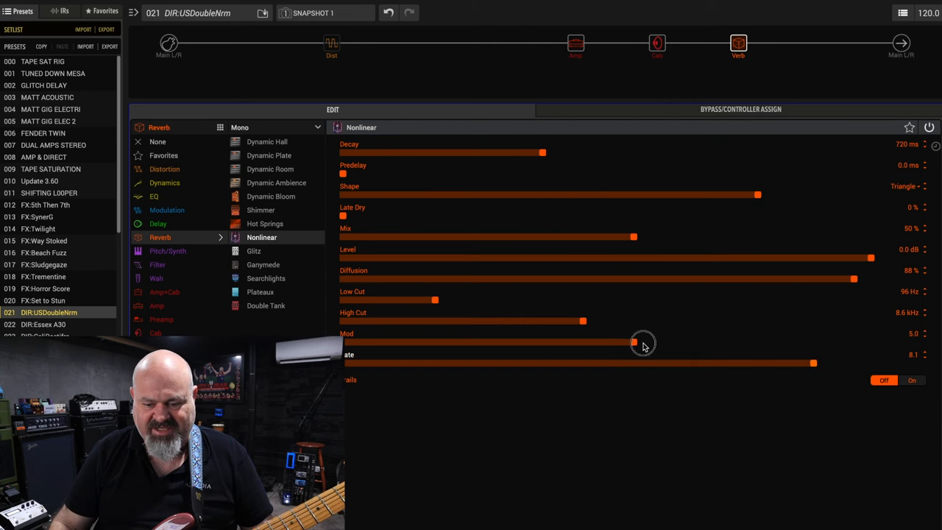
drag(634, 341, 859, 342)
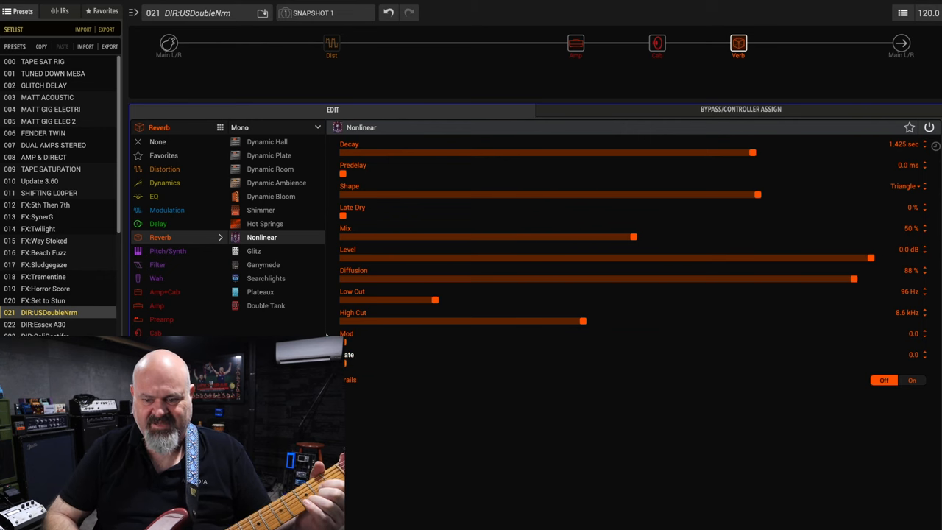
mouse_move(739, 169)
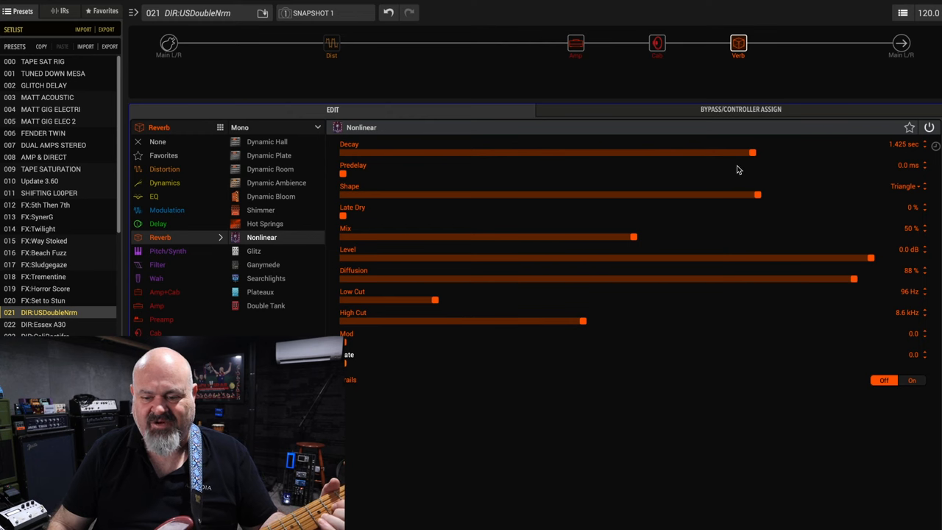
drag(752, 152, 405, 152)
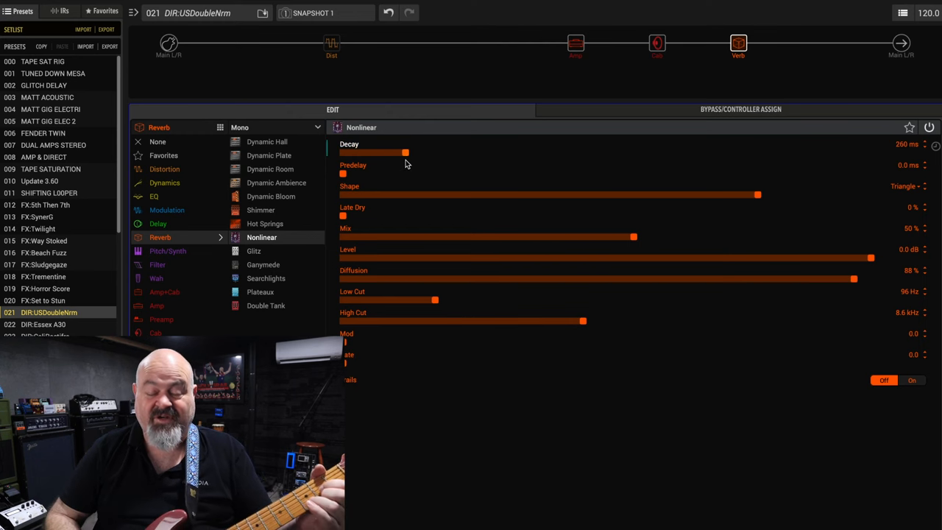